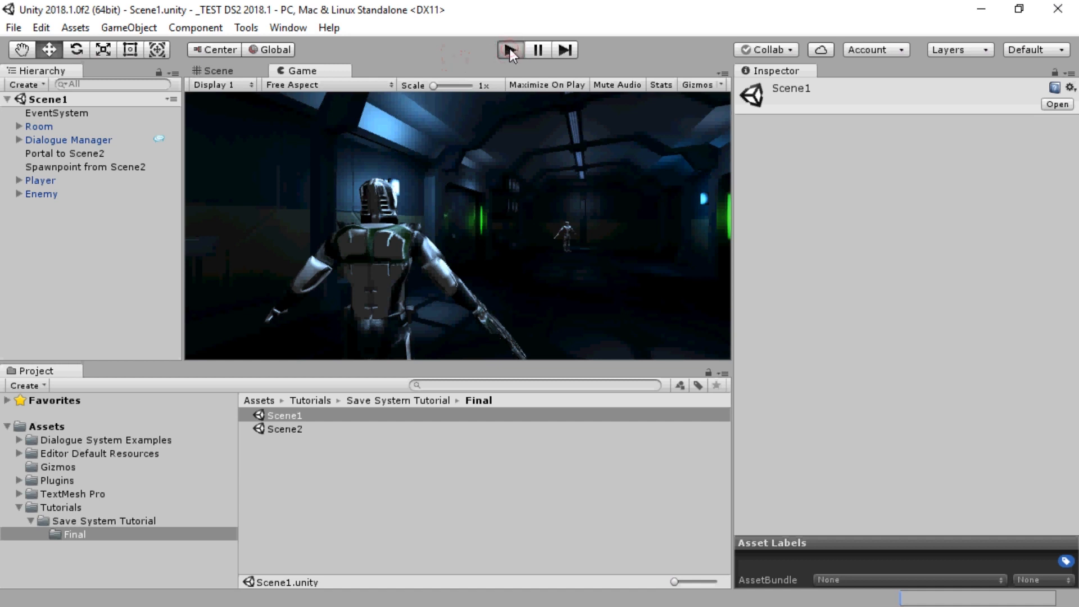
Play-test the finished demo scene and save the game from the demo menu.
left_click(508, 51)
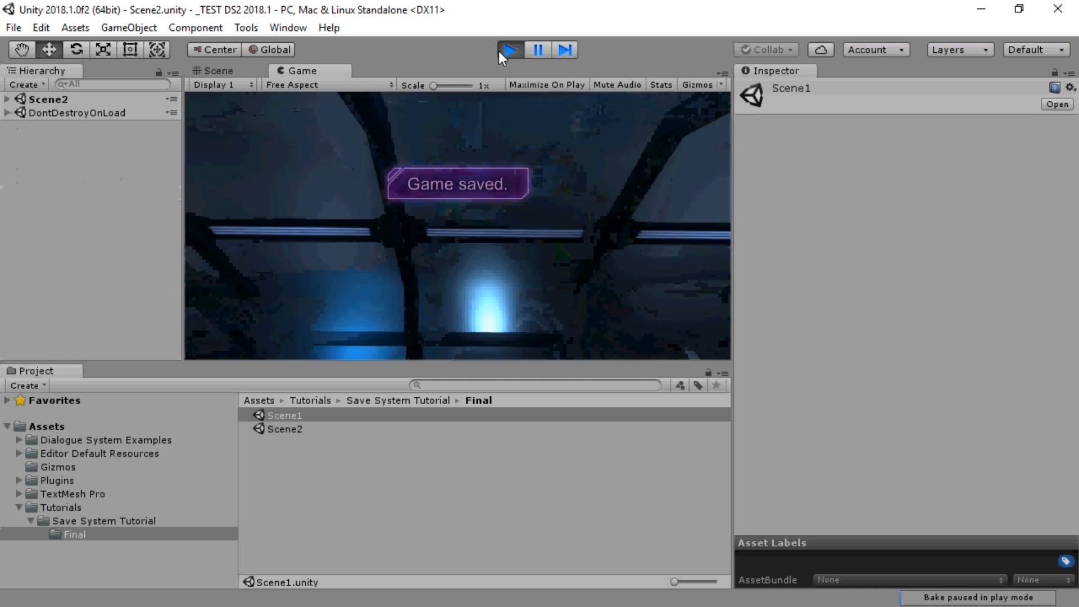
left_click(510, 50)
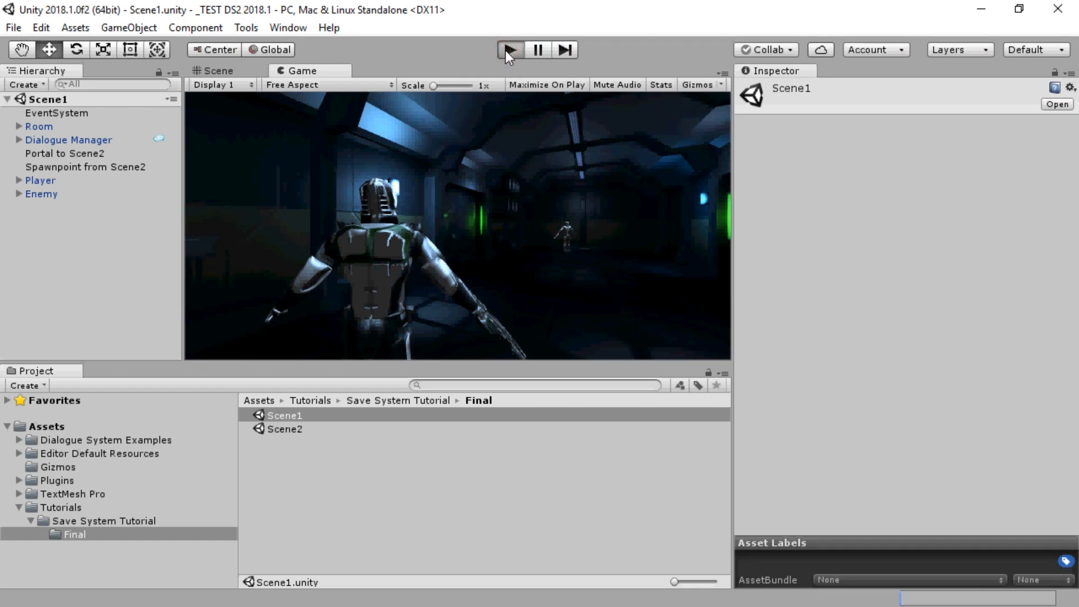
left_click(511, 51)
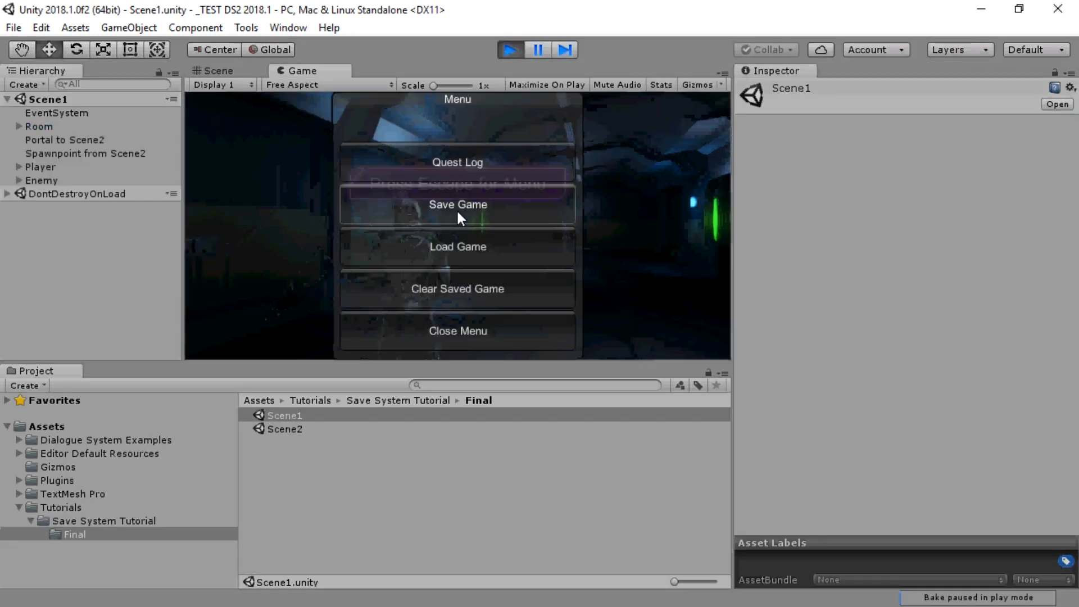
left_click(458, 246)
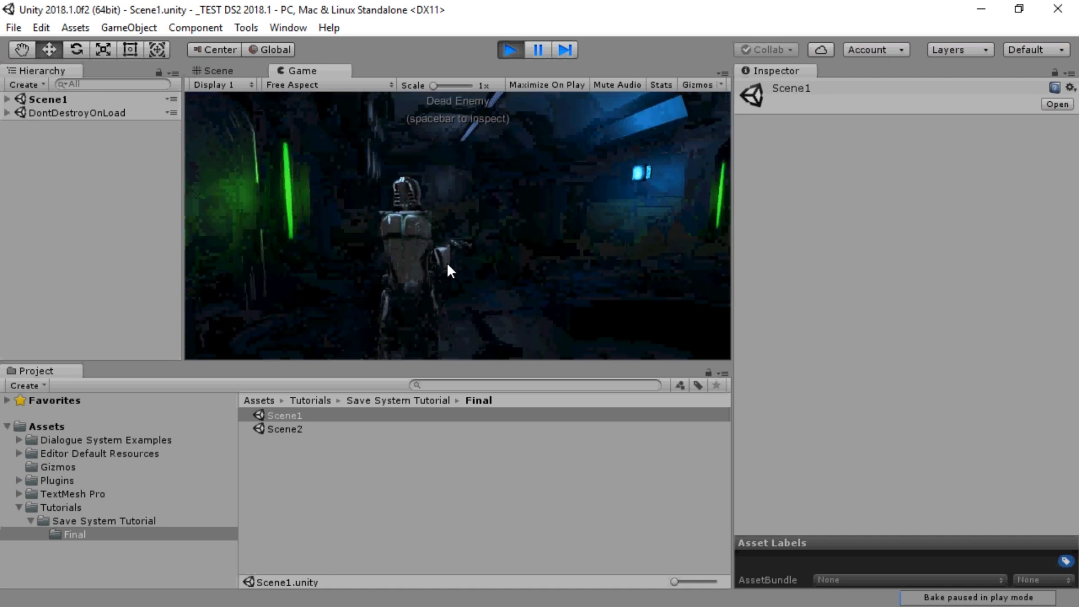
left_click(509, 51)
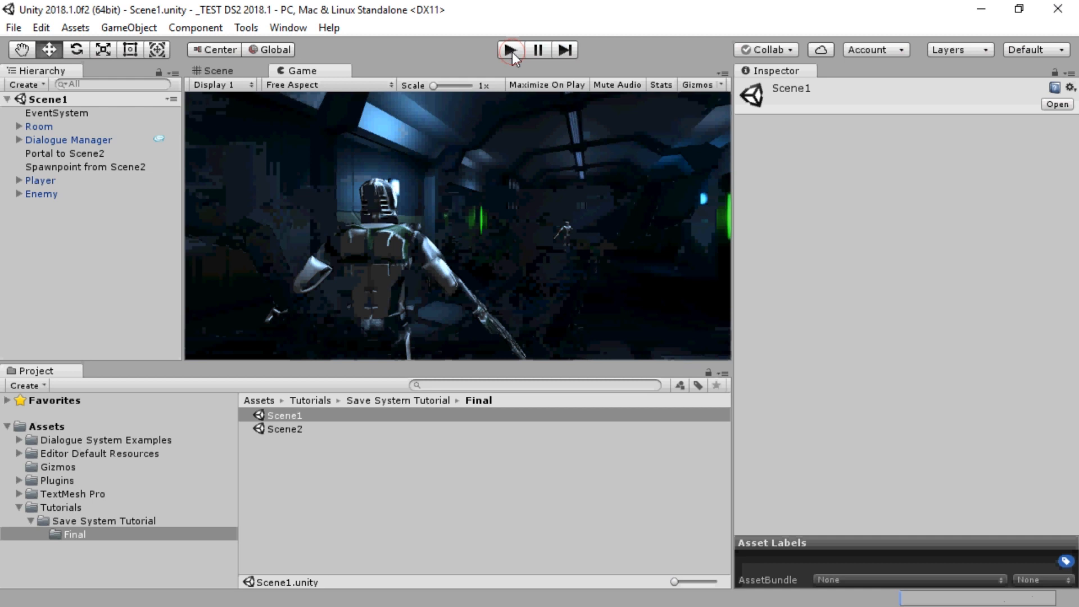
Add Save System and Json Data Serializer components to the Dialogue Manager.
left_click(92, 522)
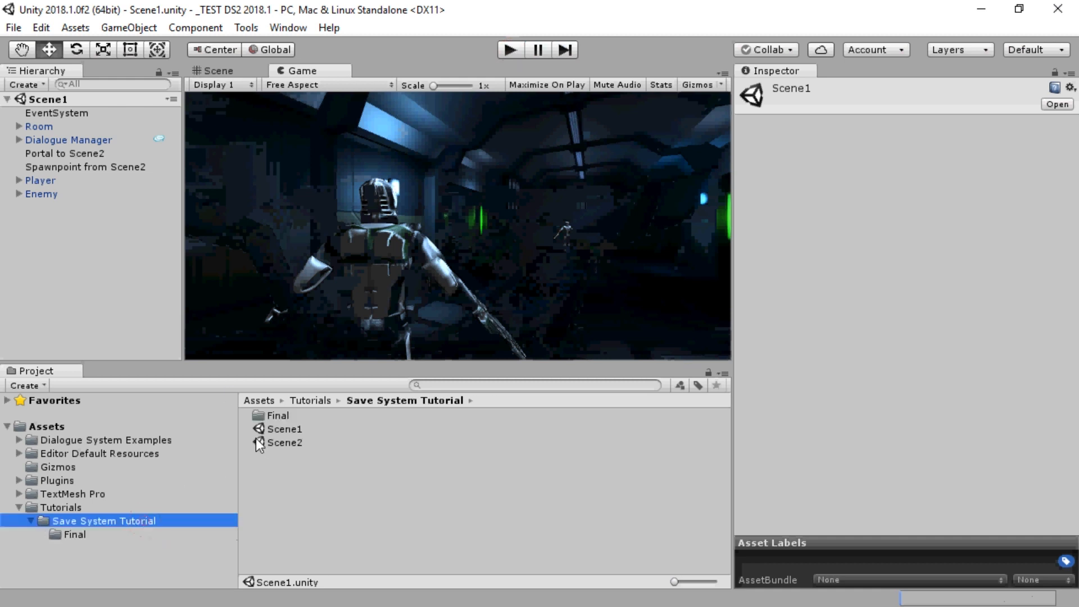
right_click(284, 429)
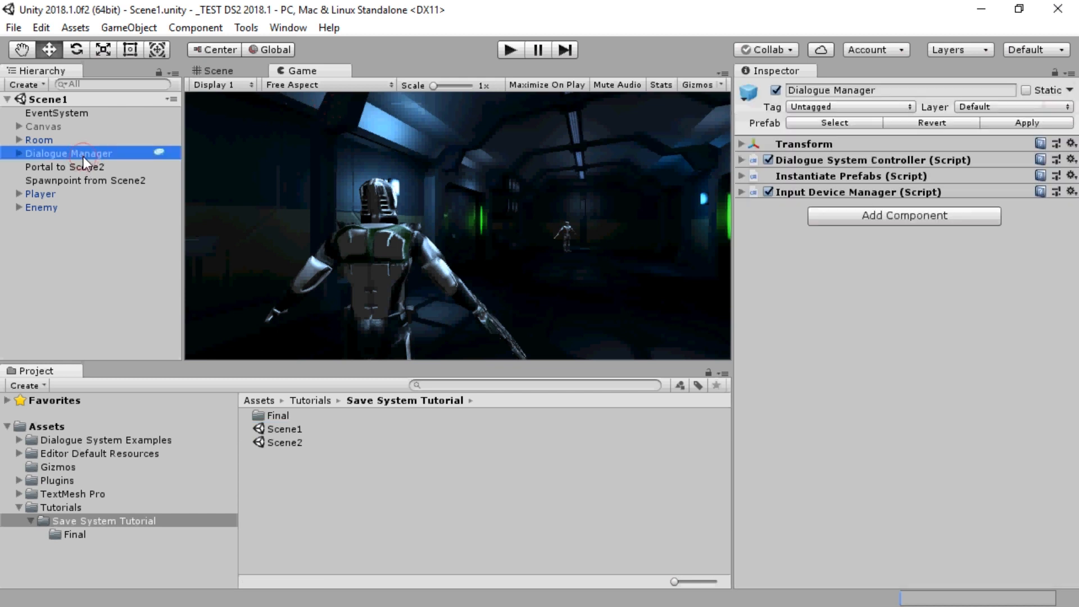
mouse_move(826, 231)
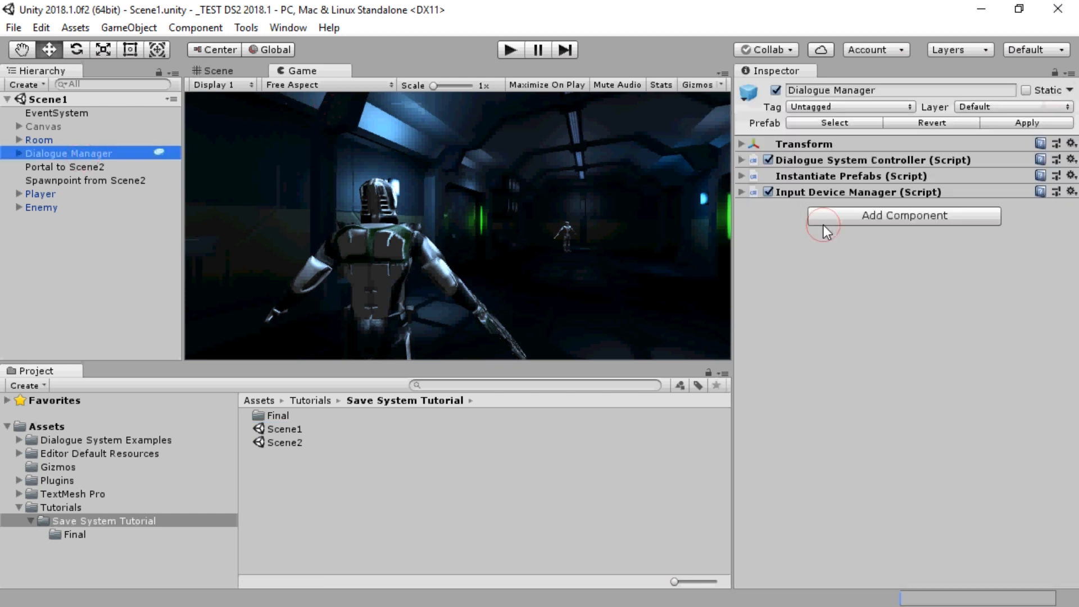
left_click(903, 215)
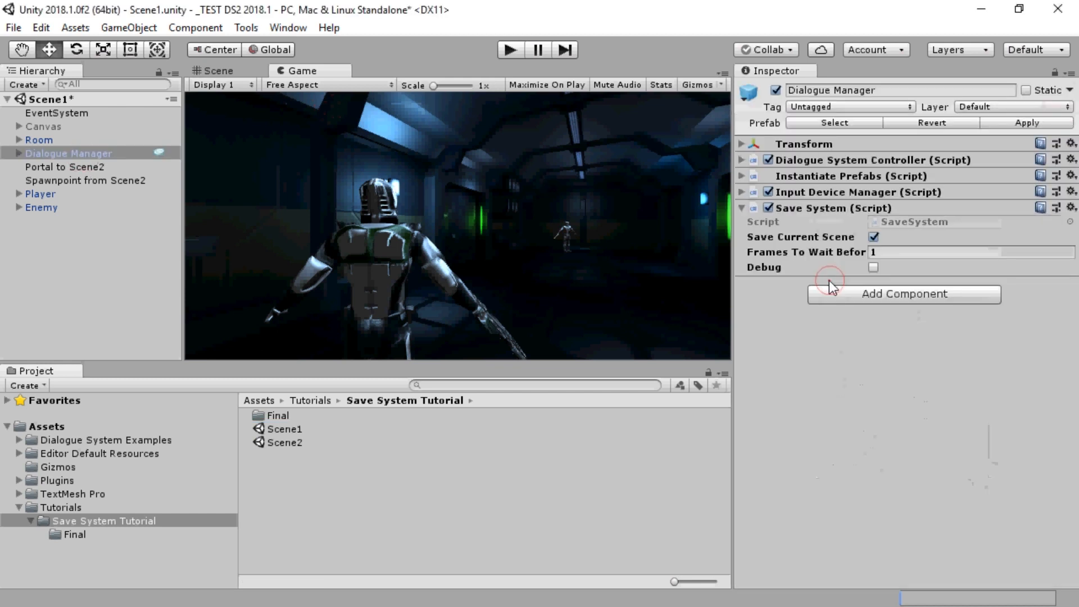
mouse_move(860, 241)
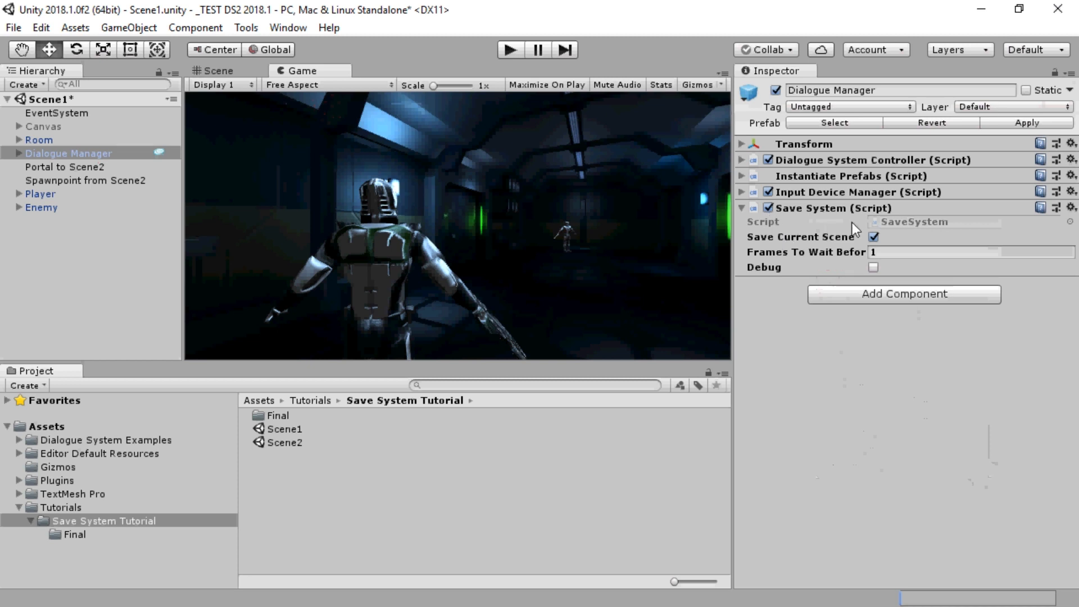
left_click(904, 295)
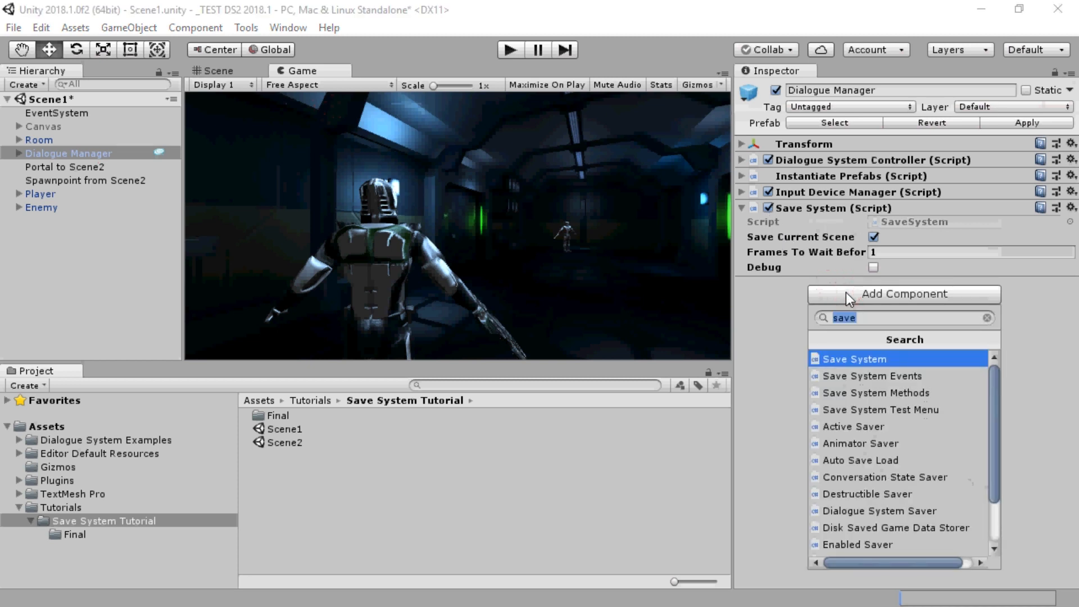
type("serial")
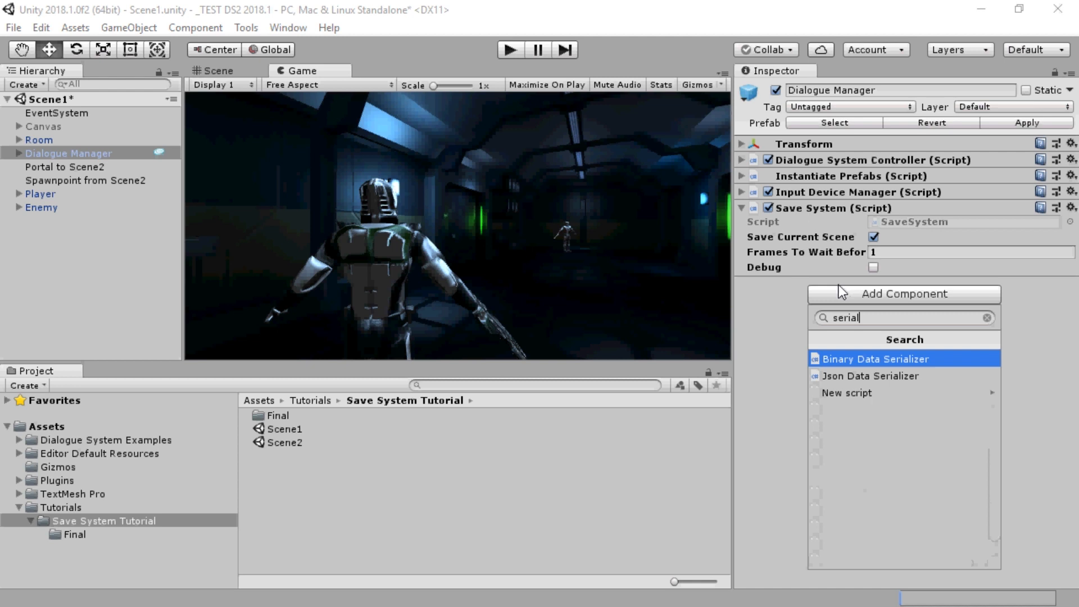
mouse_move(856, 383)
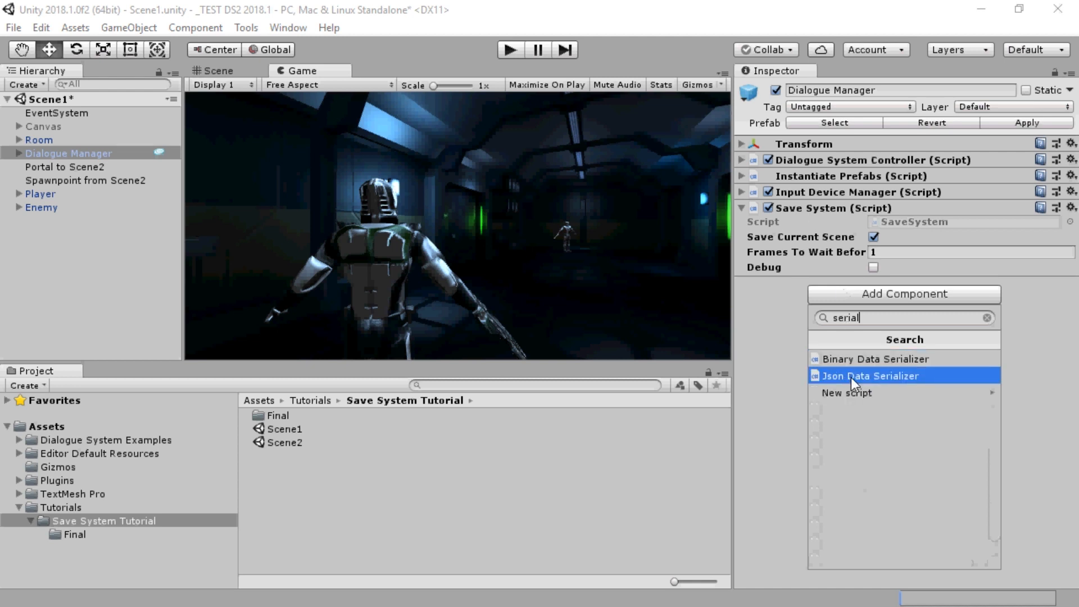
mouse_move(849, 378)
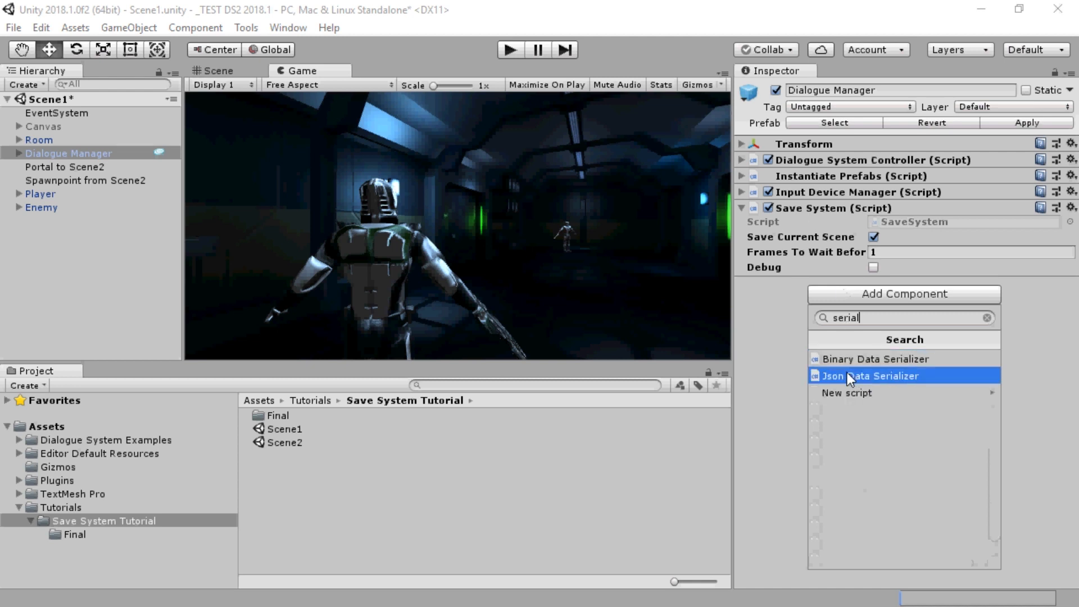
left_click(870, 376)
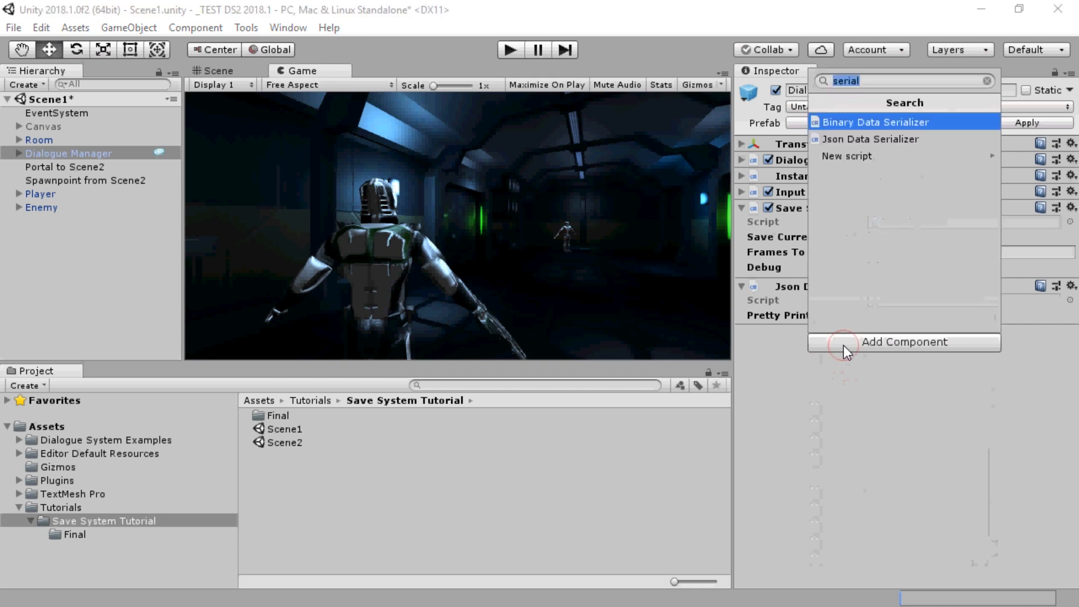
Add PlayerPrefs Saved Game Data Storer and Dialogue System Saver, collapsing the component details.
type("storer")
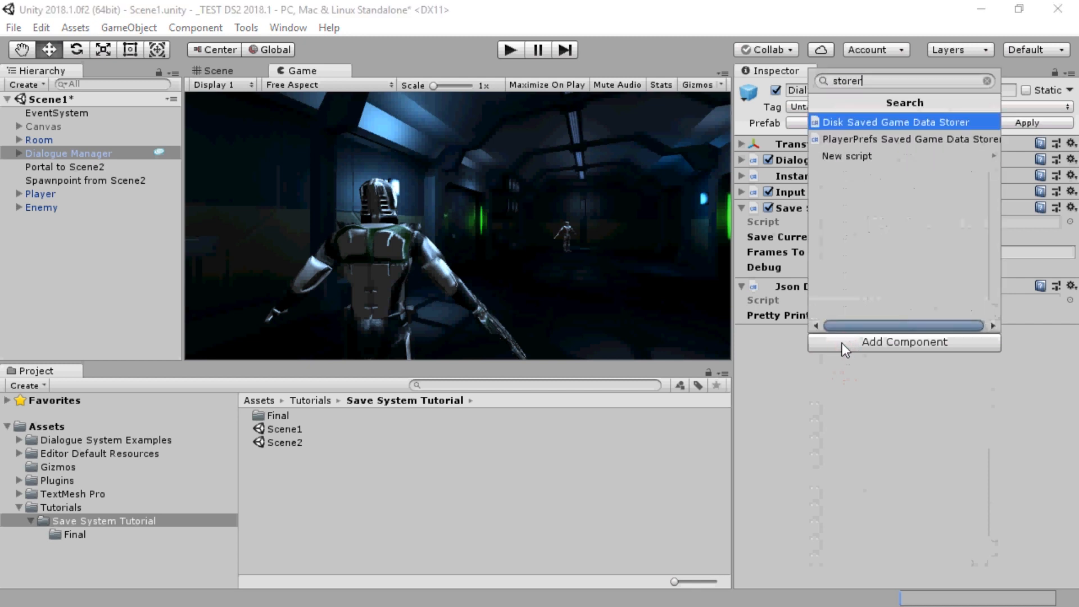
mouse_move(872, 139)
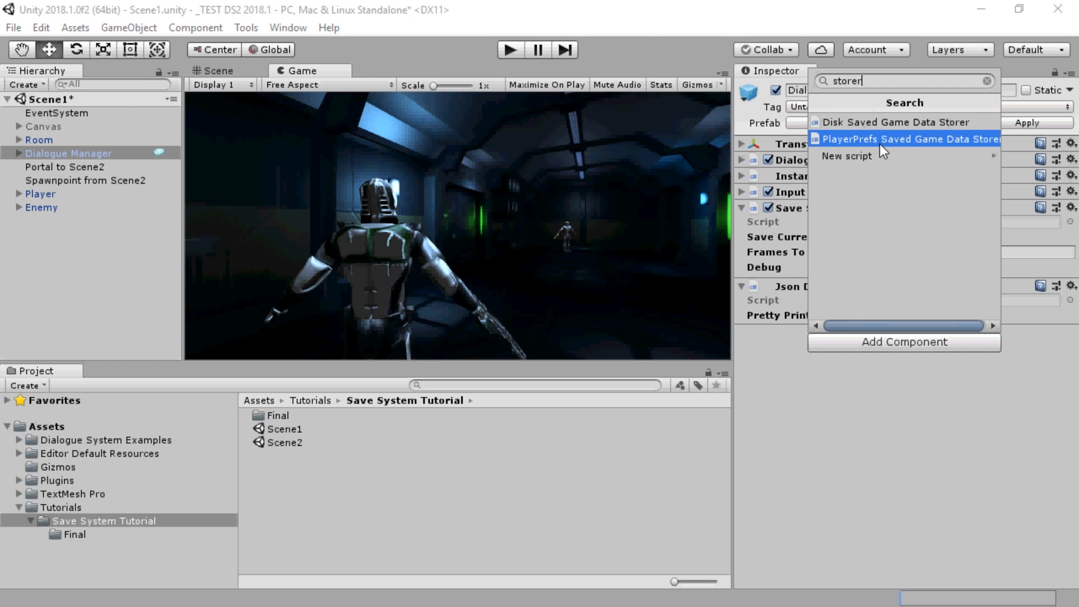
left_click(906, 139)
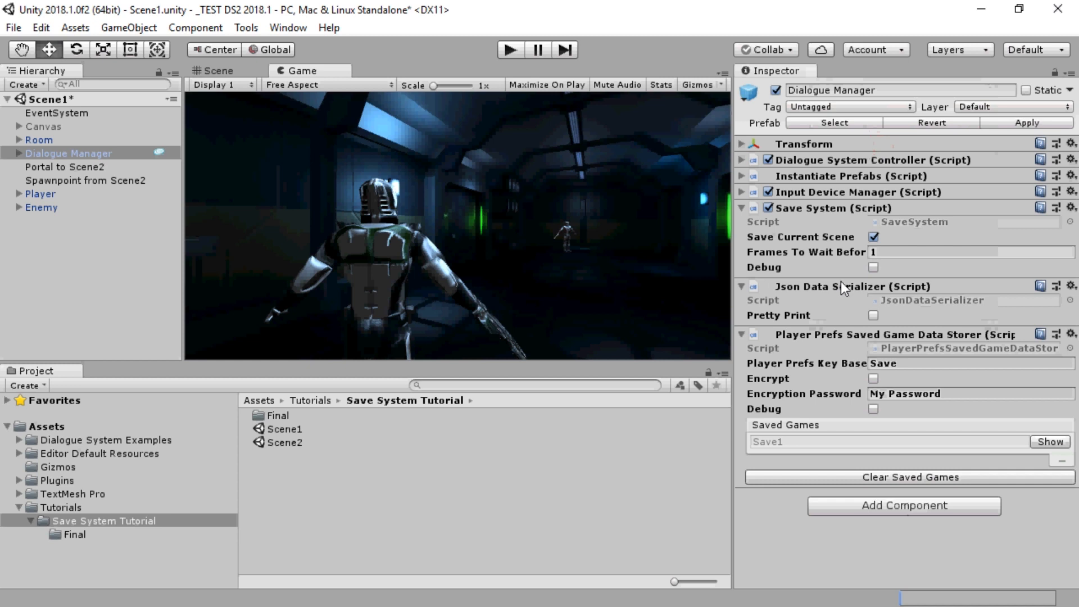
left_click(741, 287)
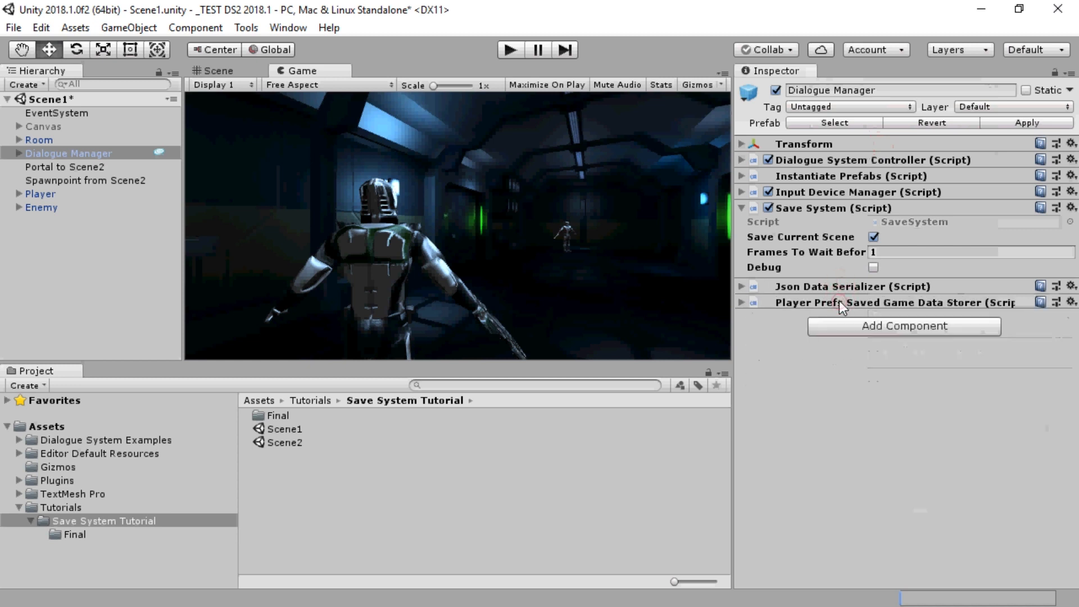
left_click(742, 208)
type("saver")
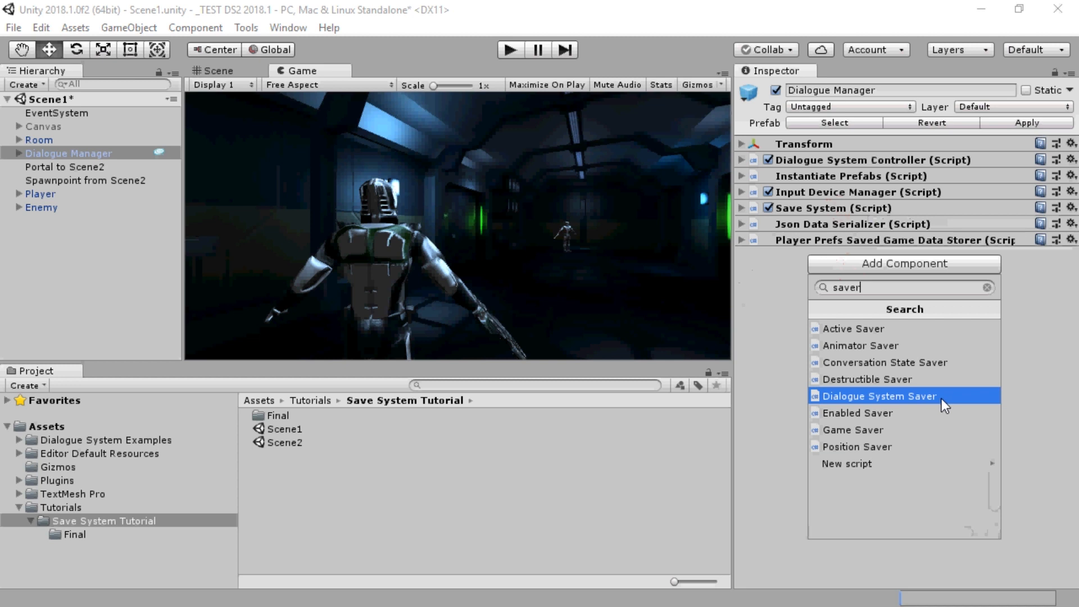
left_click(880, 396)
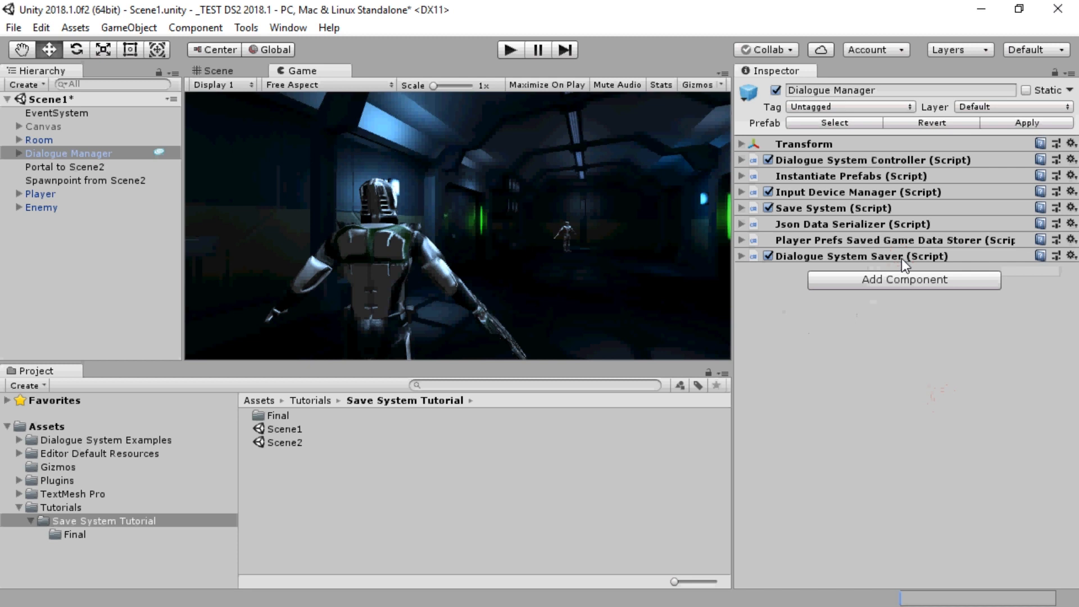
mouse_move(50, 198)
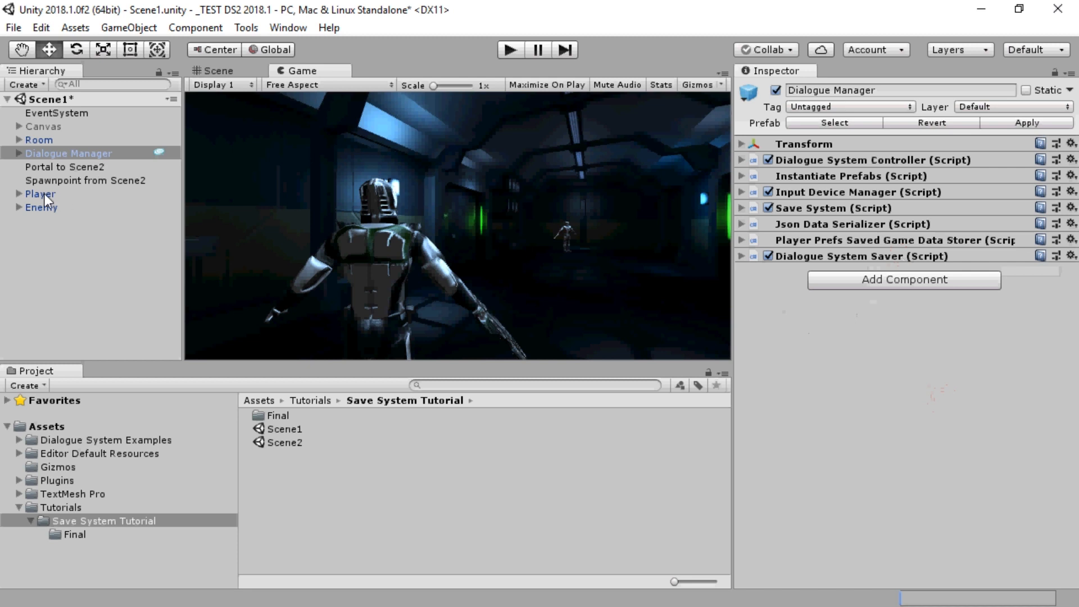
Add a Position Saver to Player set to use the player spawnpoint.
left_click(39, 193)
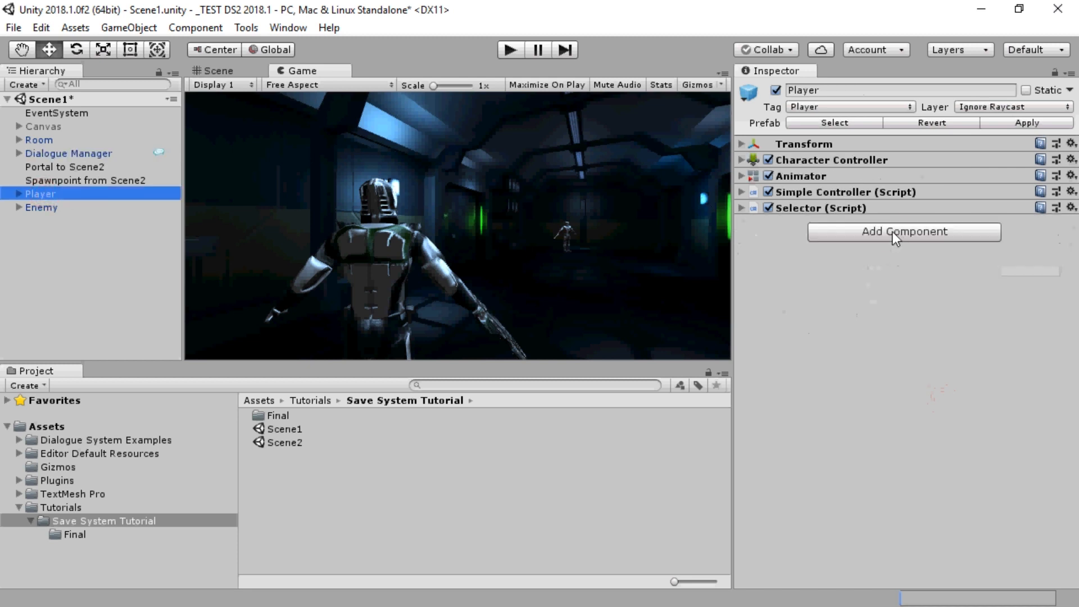
left_click(904, 232)
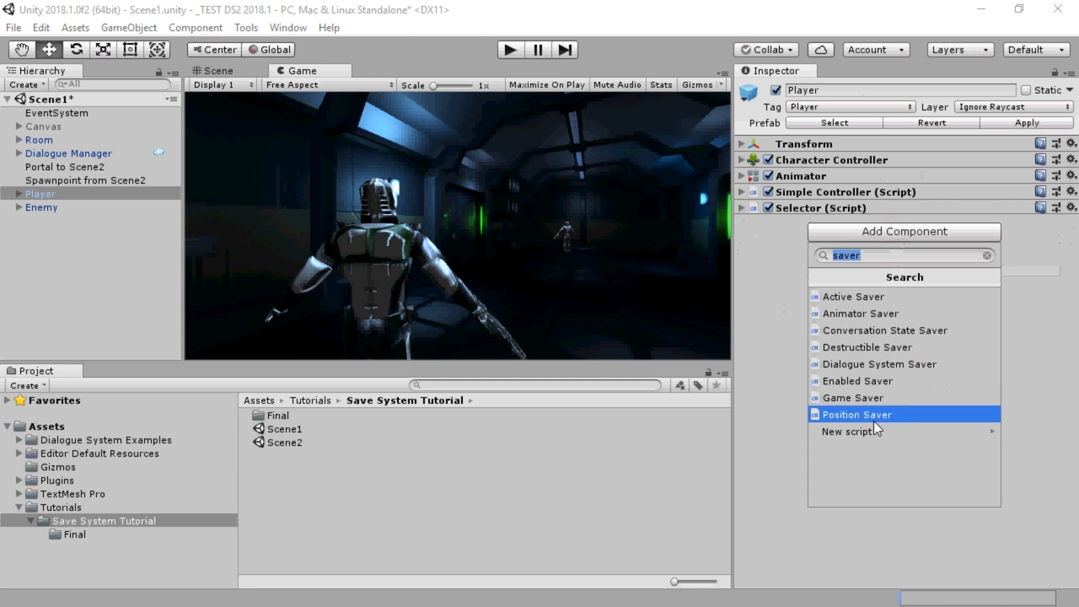
left_click(857, 414)
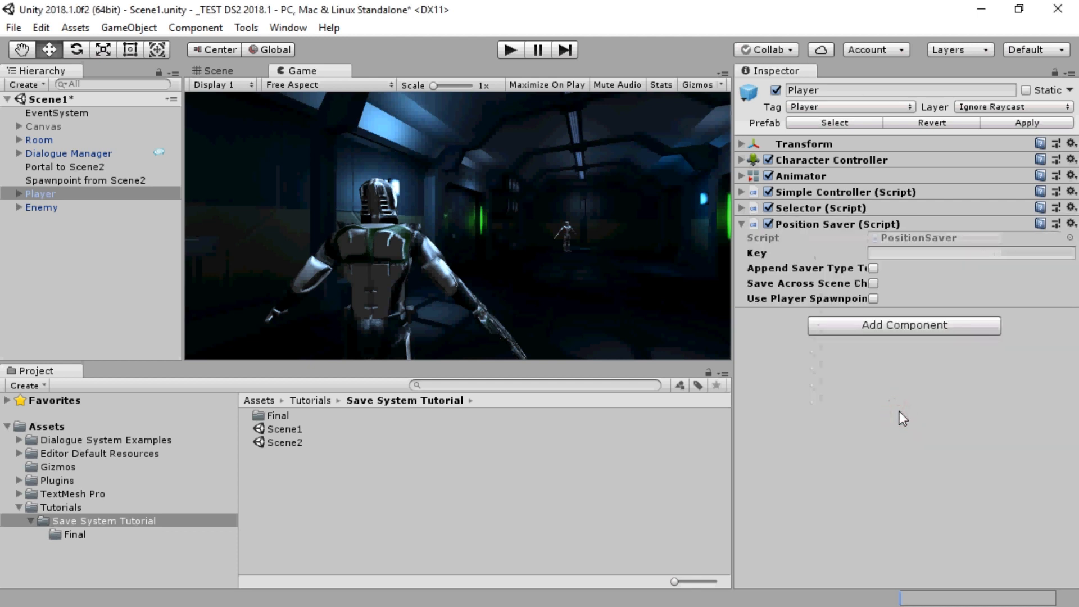
mouse_move(848, 332)
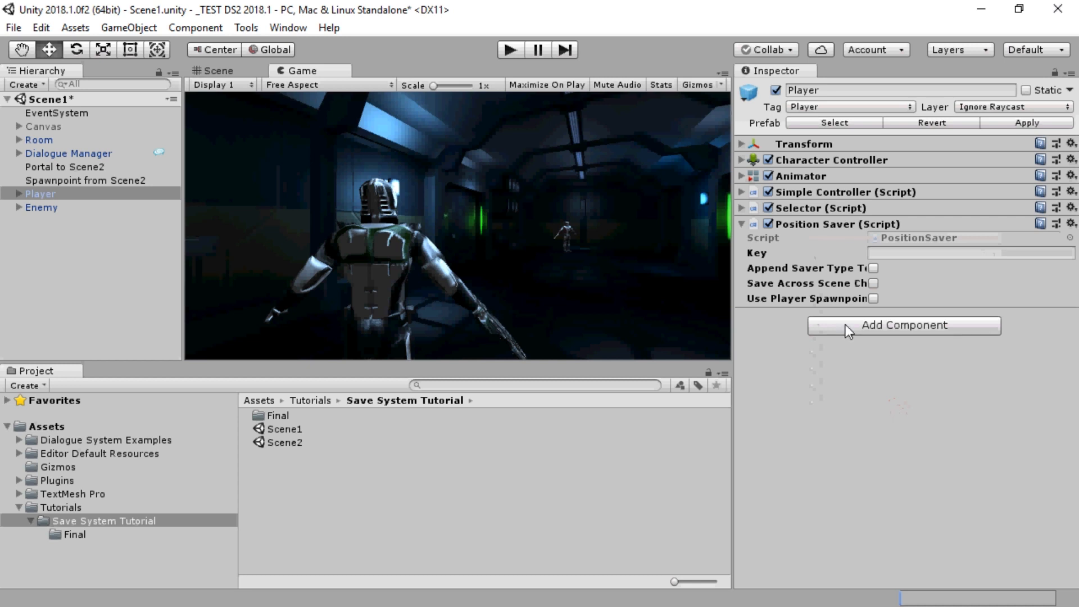
left_click(873, 299)
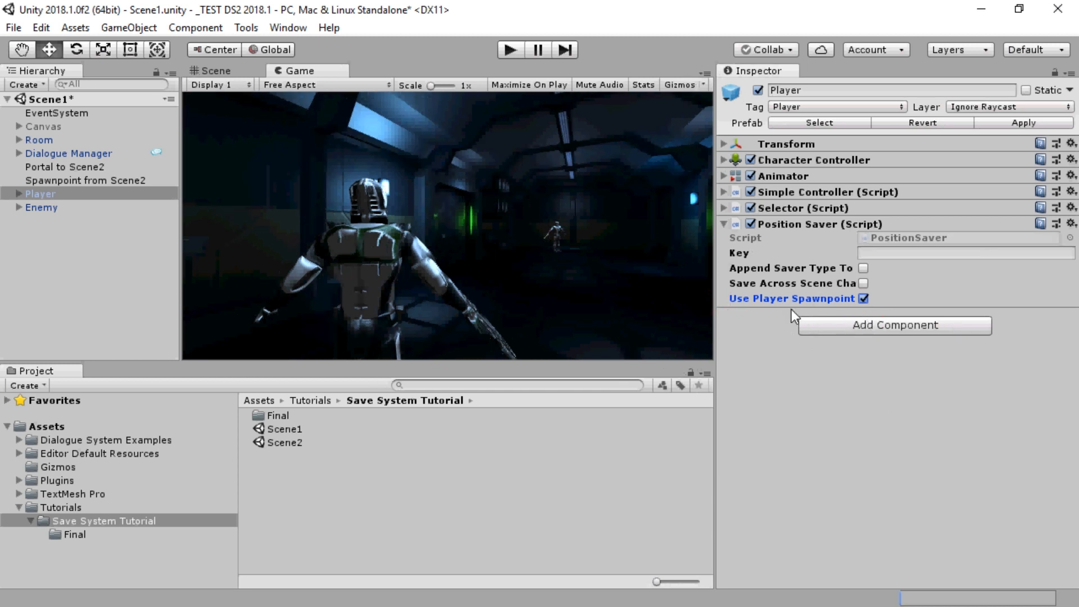
left_click(40, 207)
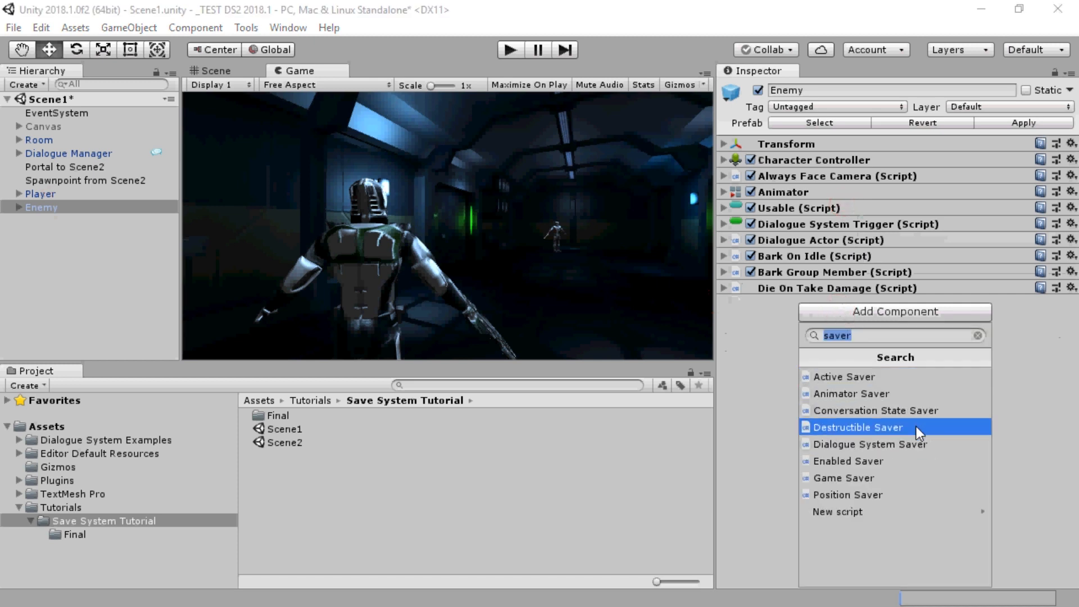
Add a Destructible Saver to Enemy saving across scene changes, with Dead Enemy as destroyed prefab.
left_click(857, 428)
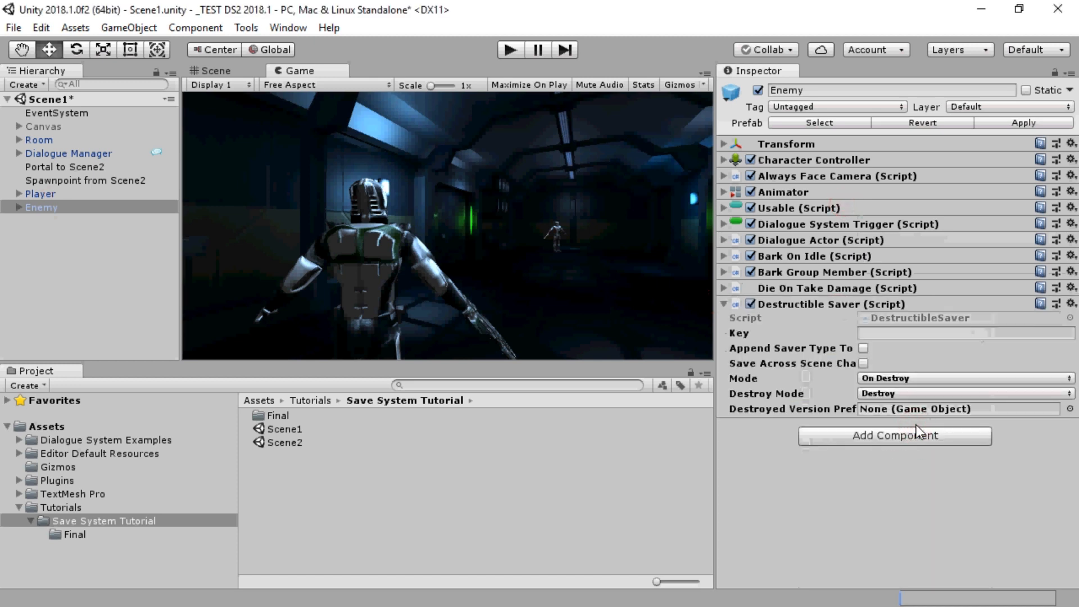
left_click(863, 363)
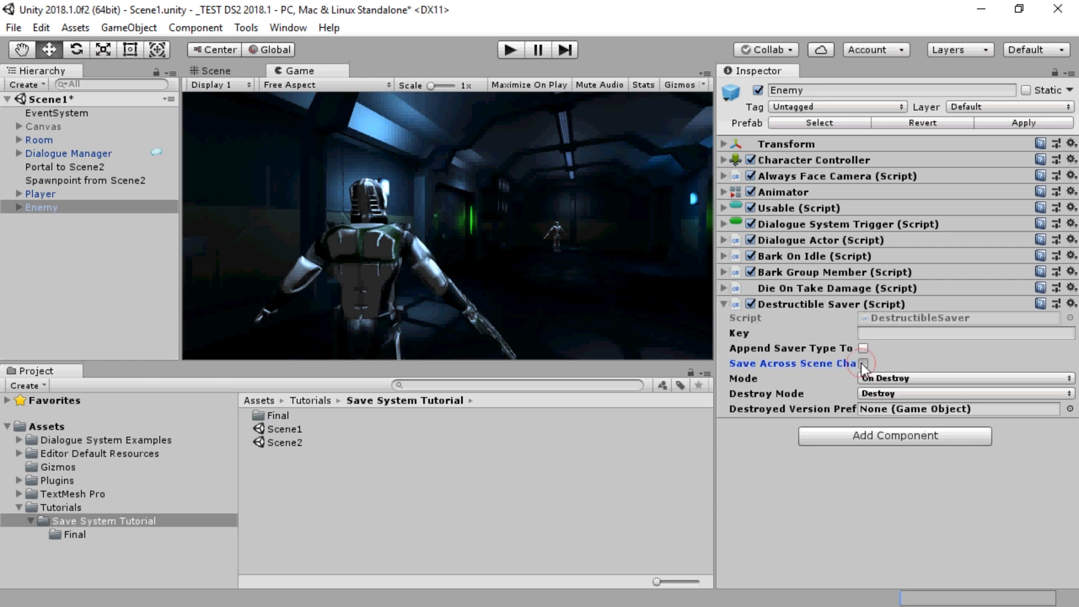
left_click(864, 363)
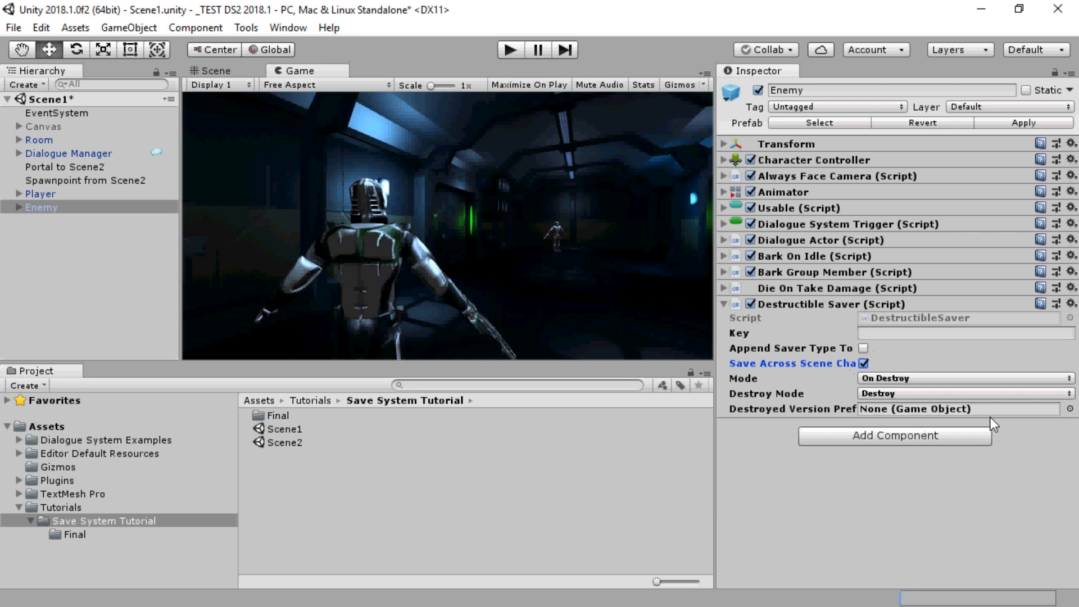
left_click(1070, 409)
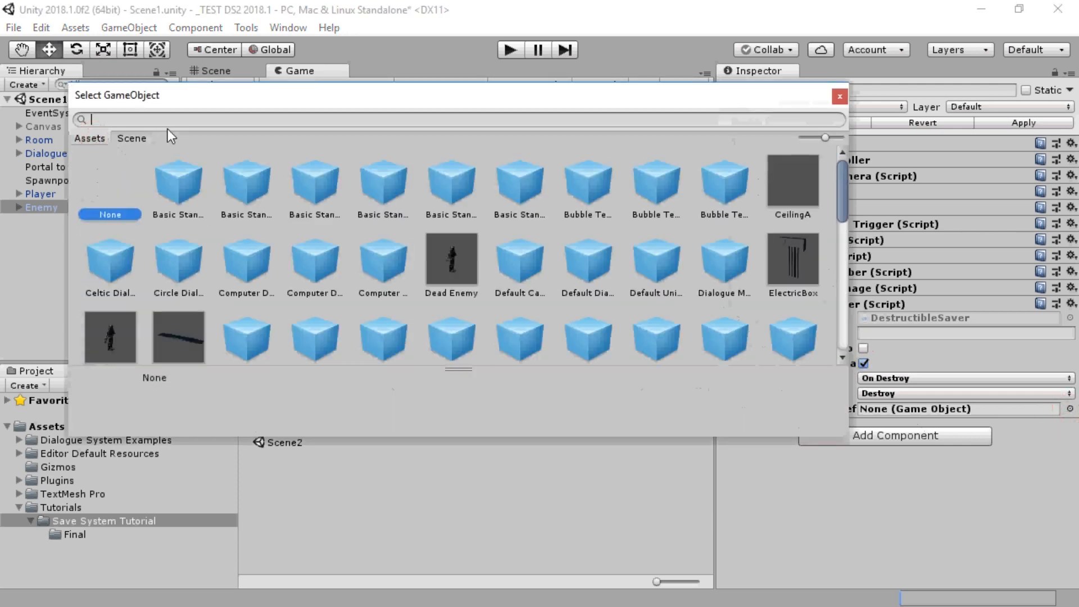
mouse_move(462, 270)
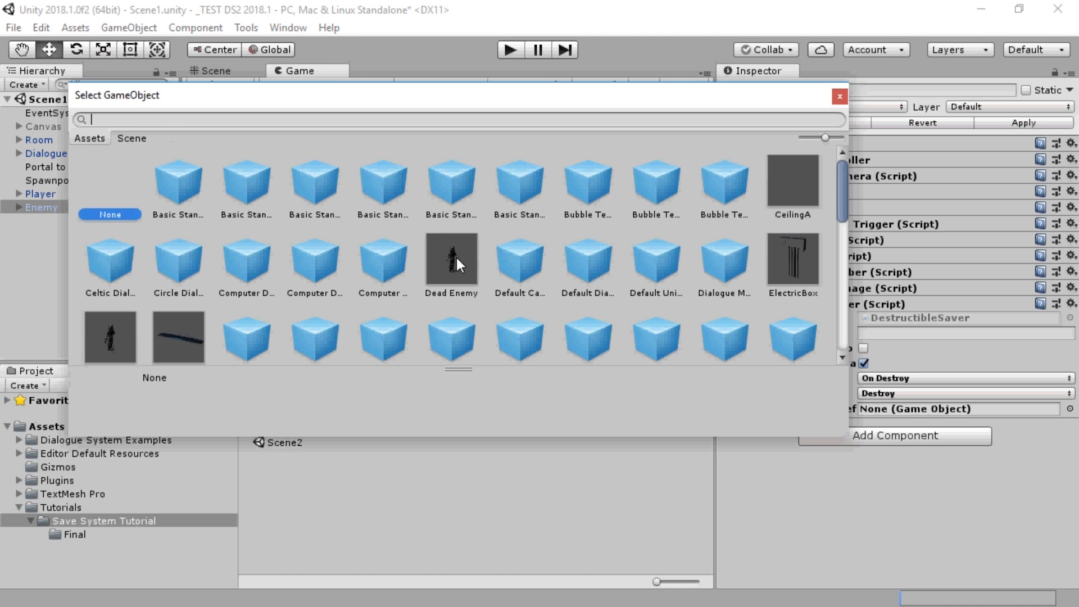
left_click(451, 261)
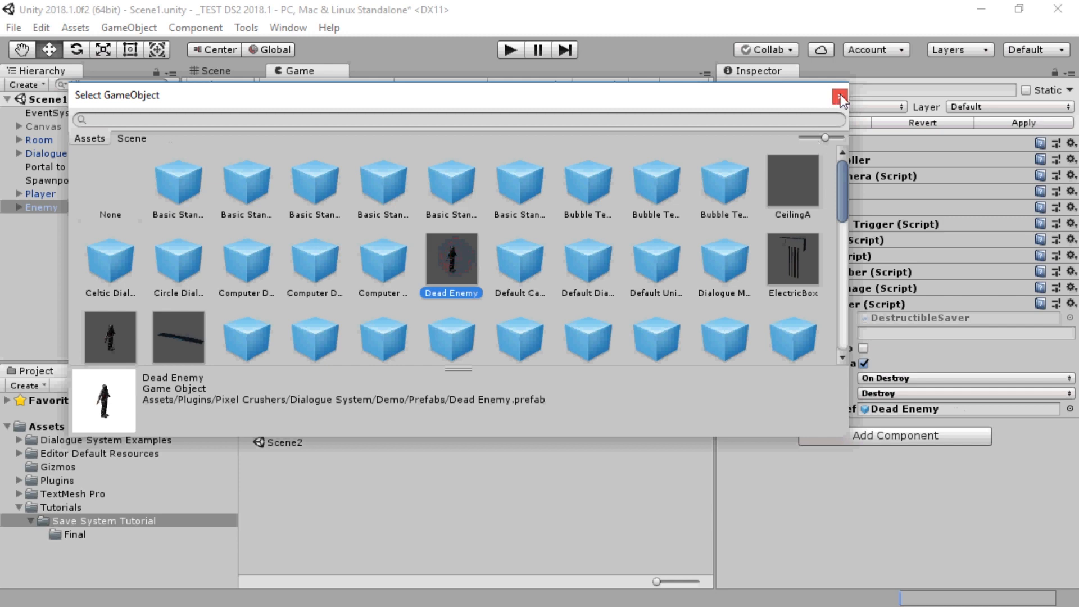
left_click(839, 97)
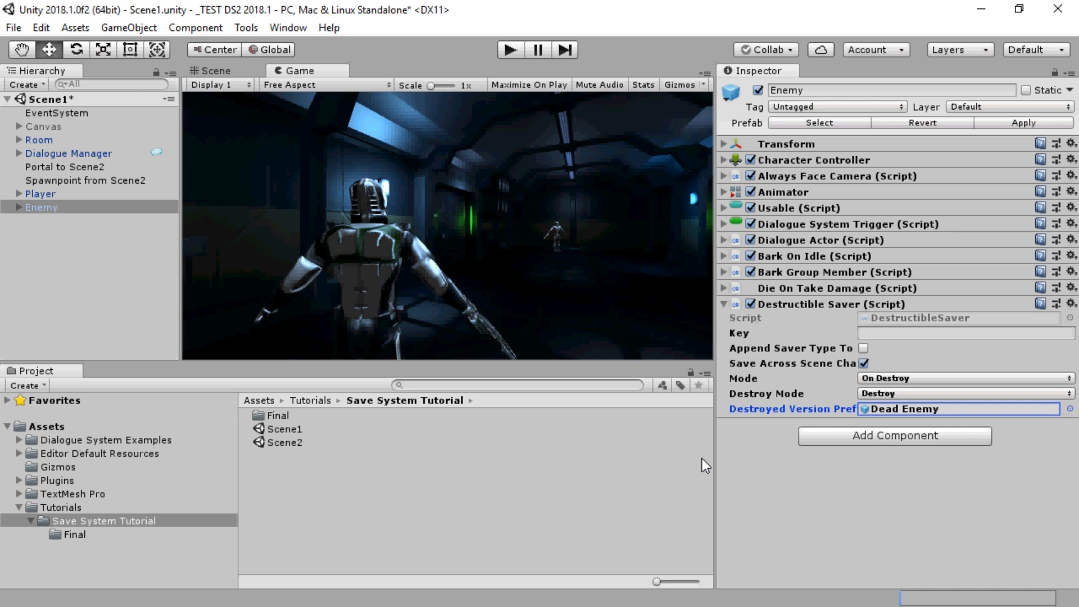
left_click(67, 153)
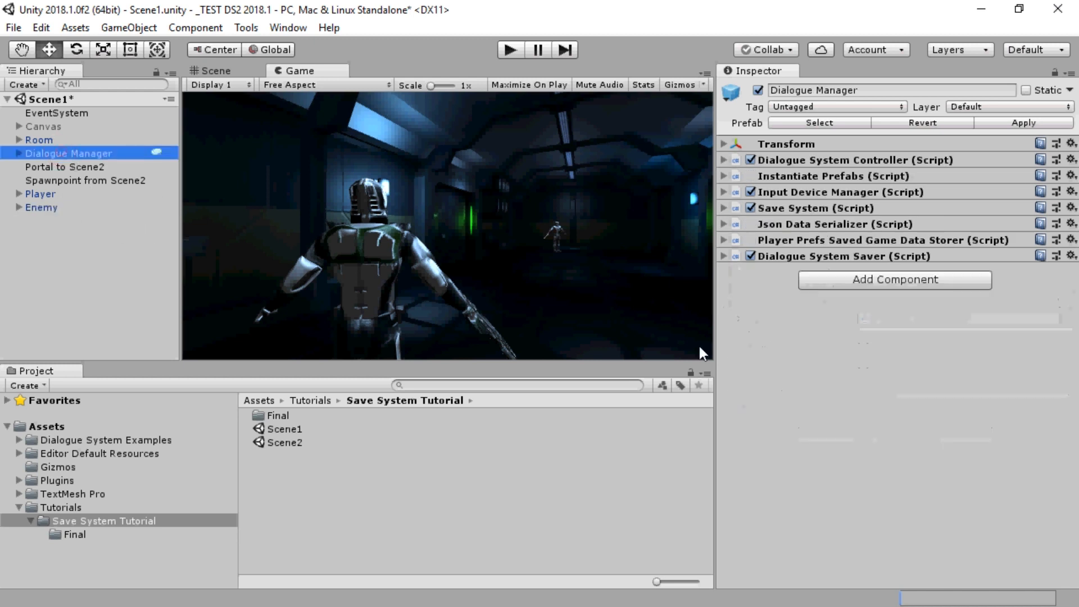
Add a Demo Menu component to Dialogue Manager and collapse its settings.
left_click(895, 280)
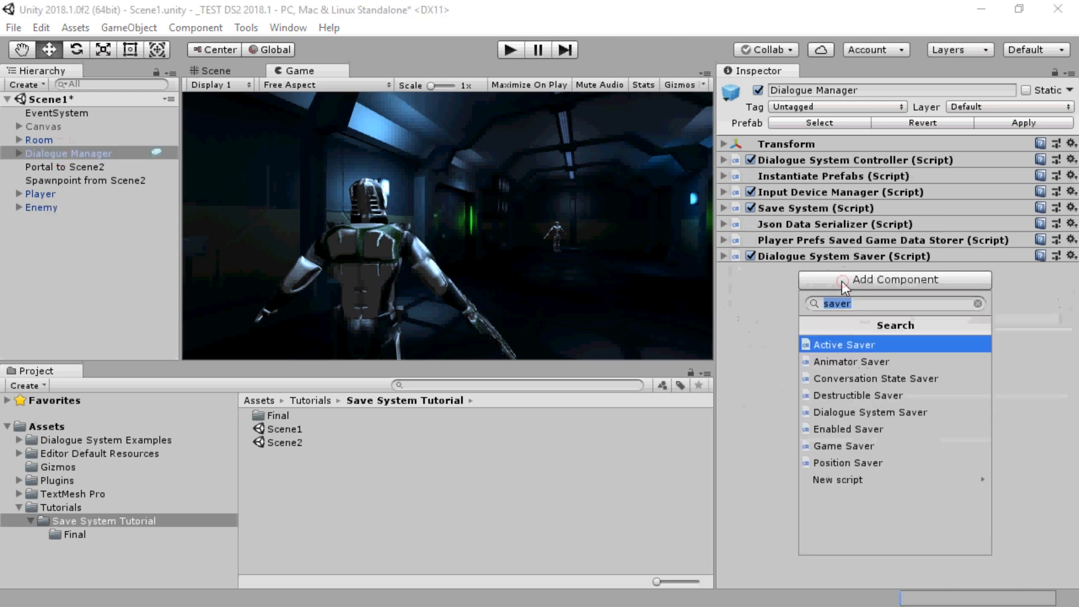
type("de")
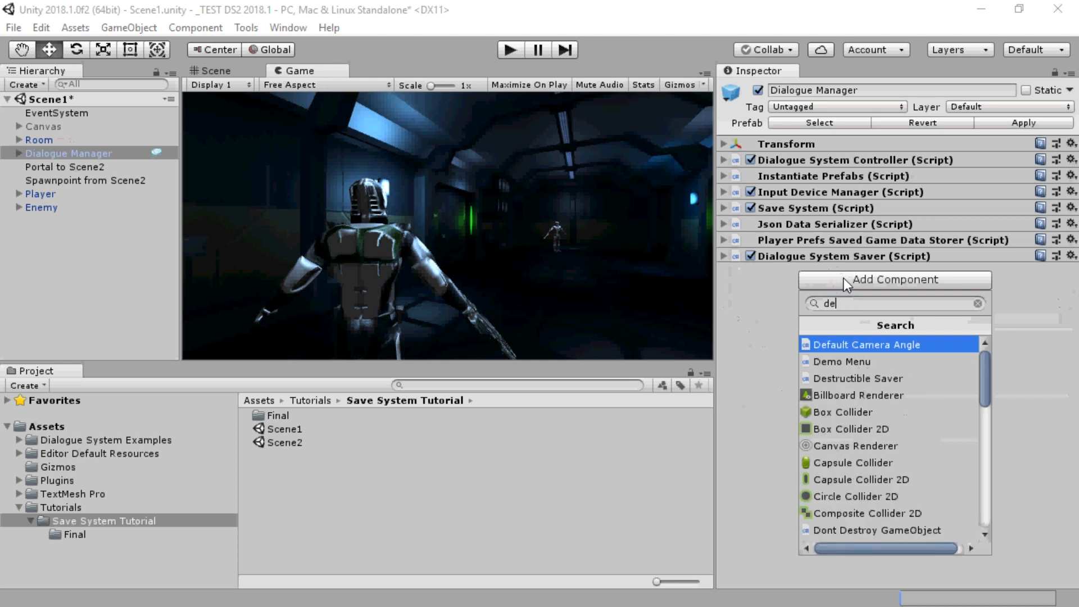
left_click(841, 362)
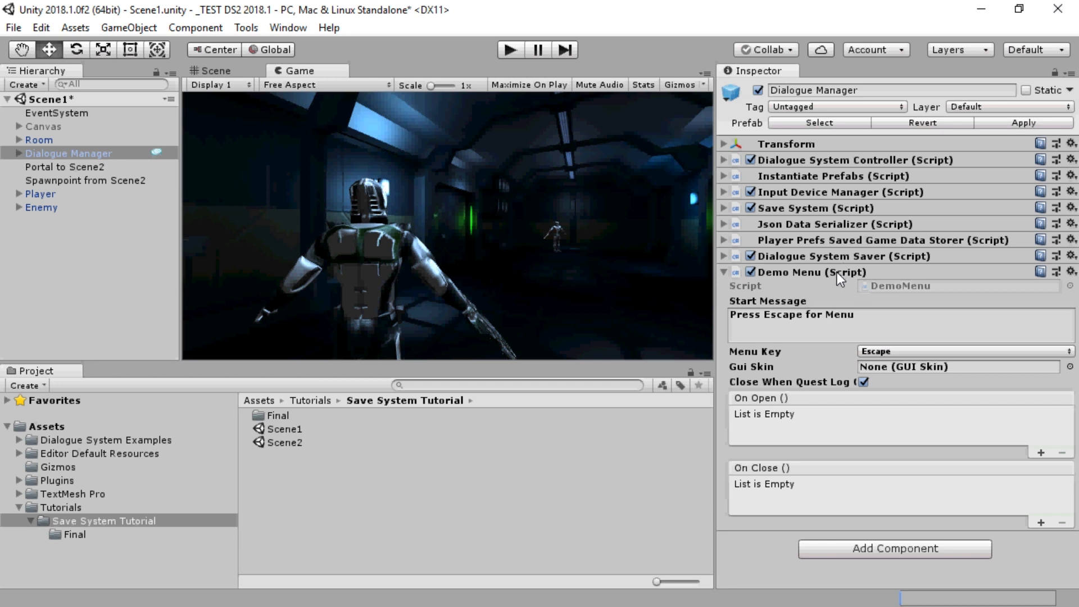
left_click(724, 272)
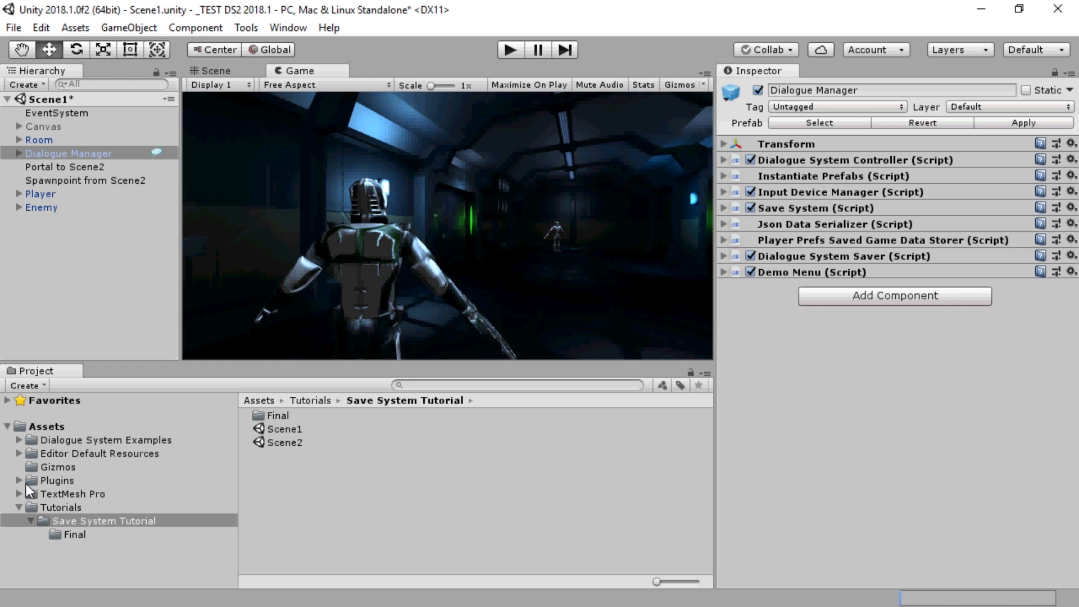
left_click(20, 494)
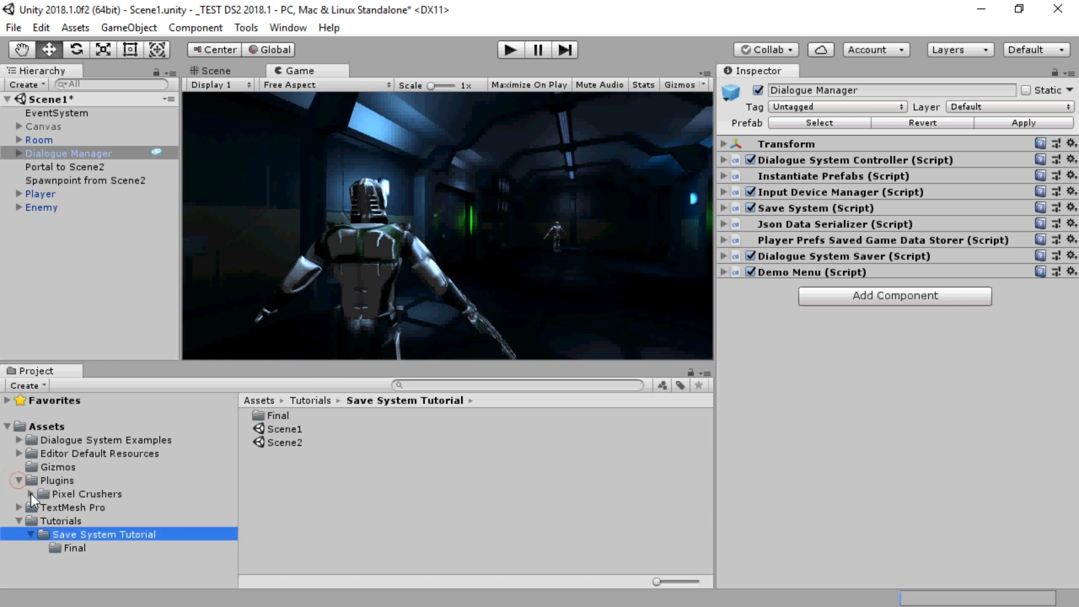
Open the DemoMenu script under Demo Scripts and scroll to its save/load game code.
left_click(34, 495)
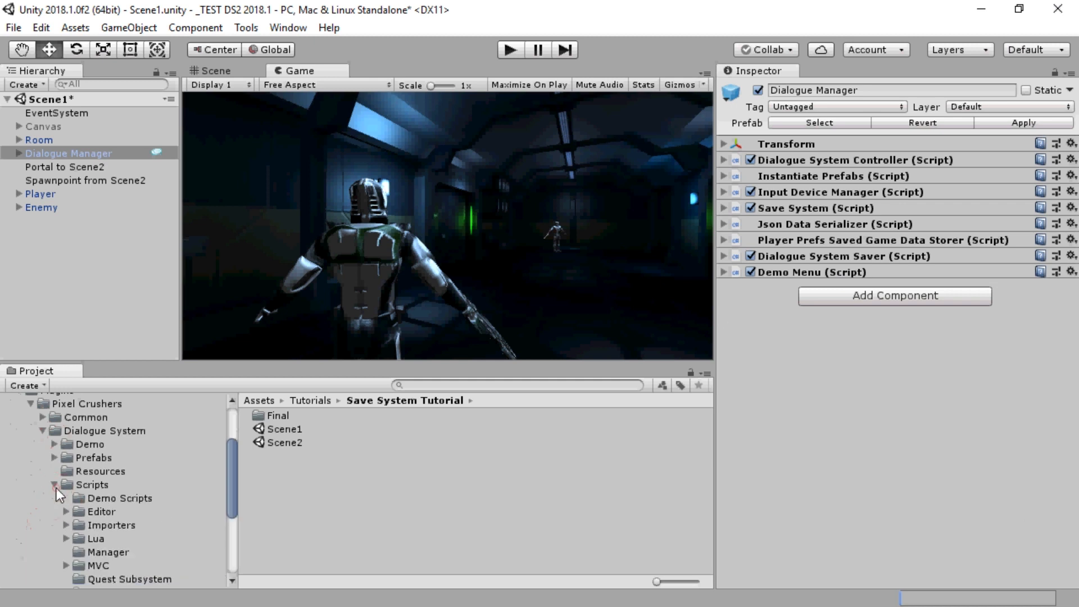
left_click(115, 498)
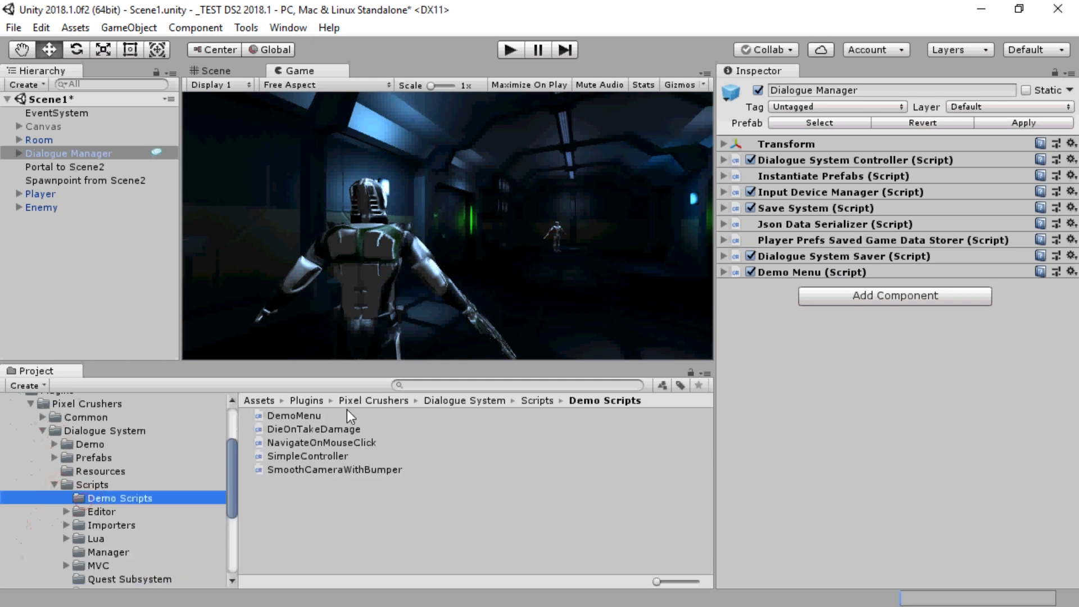
left_click(294, 416)
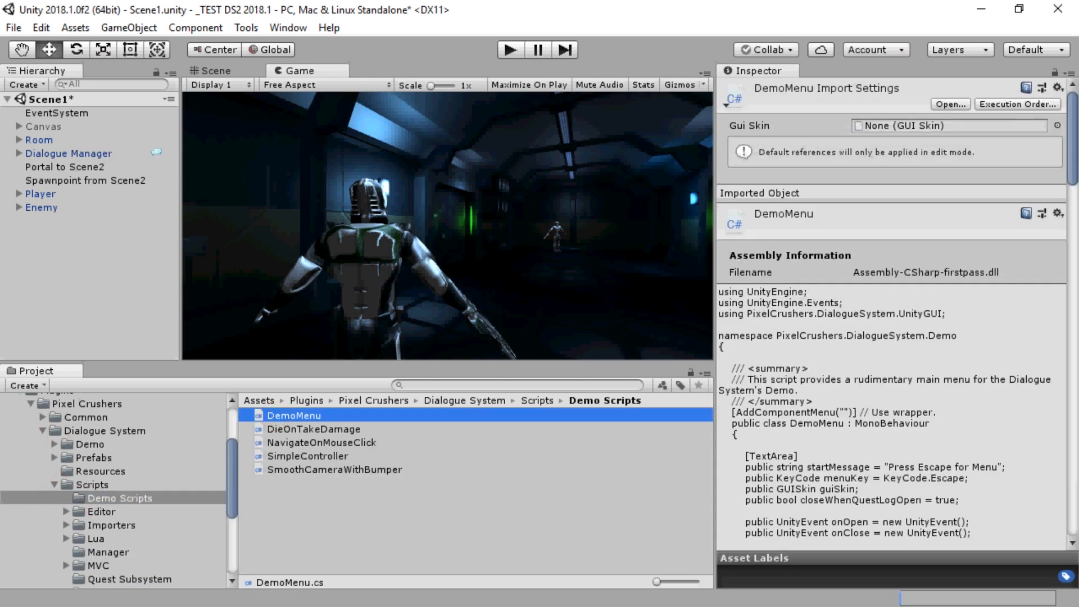
scroll("down", 3)
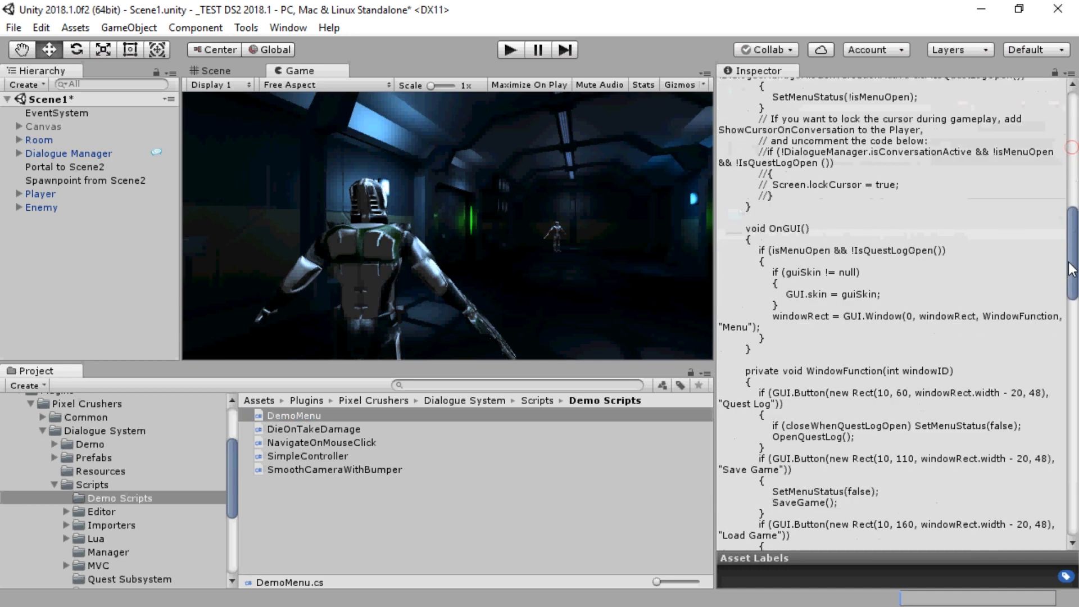
scroll("down", 3)
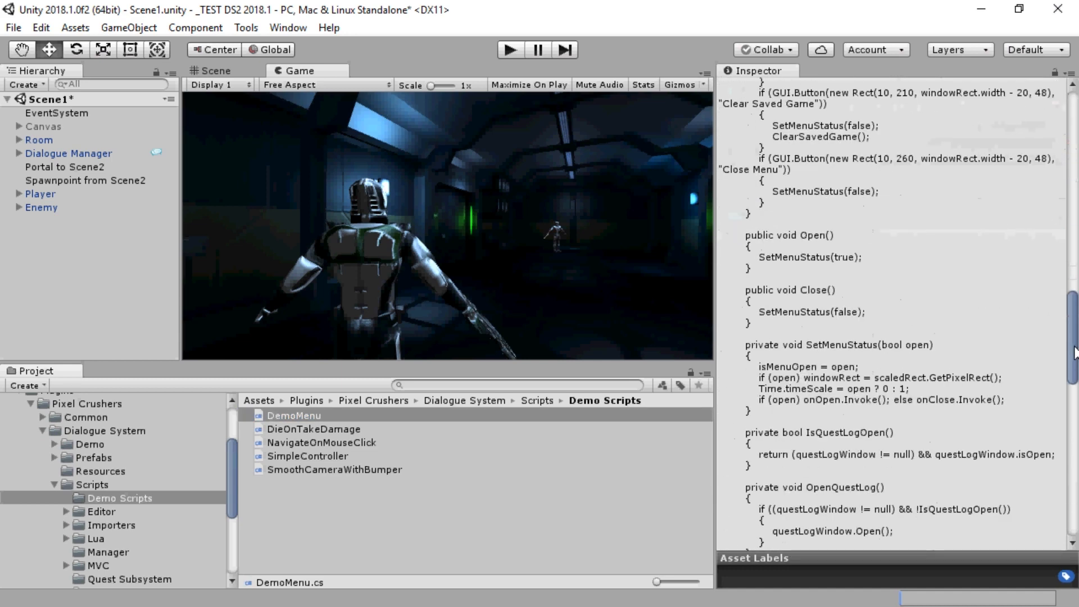
scroll("down", 3)
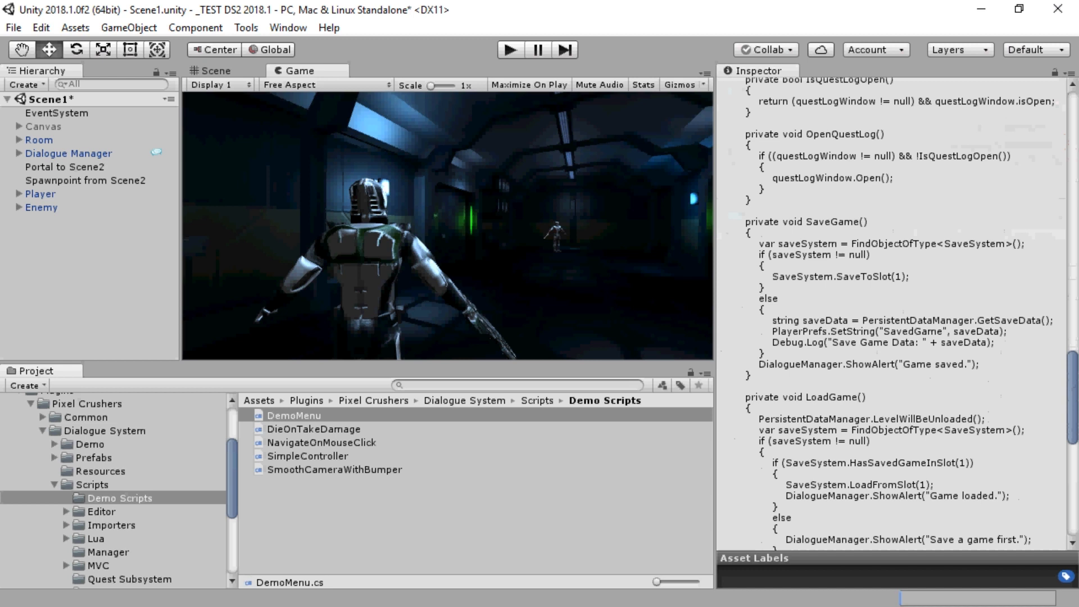
mouse_move(760, 249)
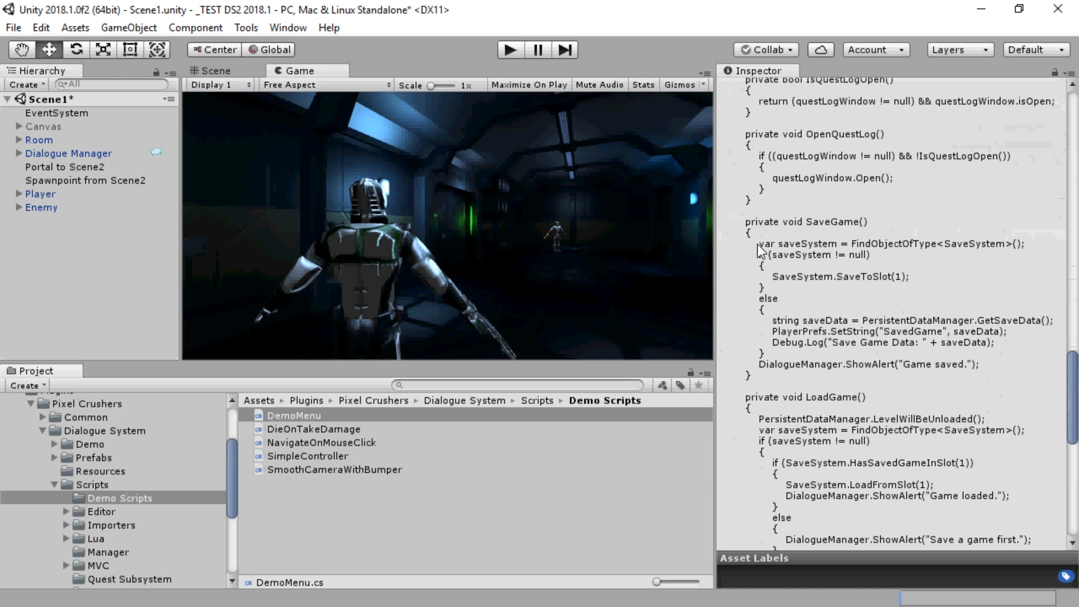
mouse_move(908, 293)
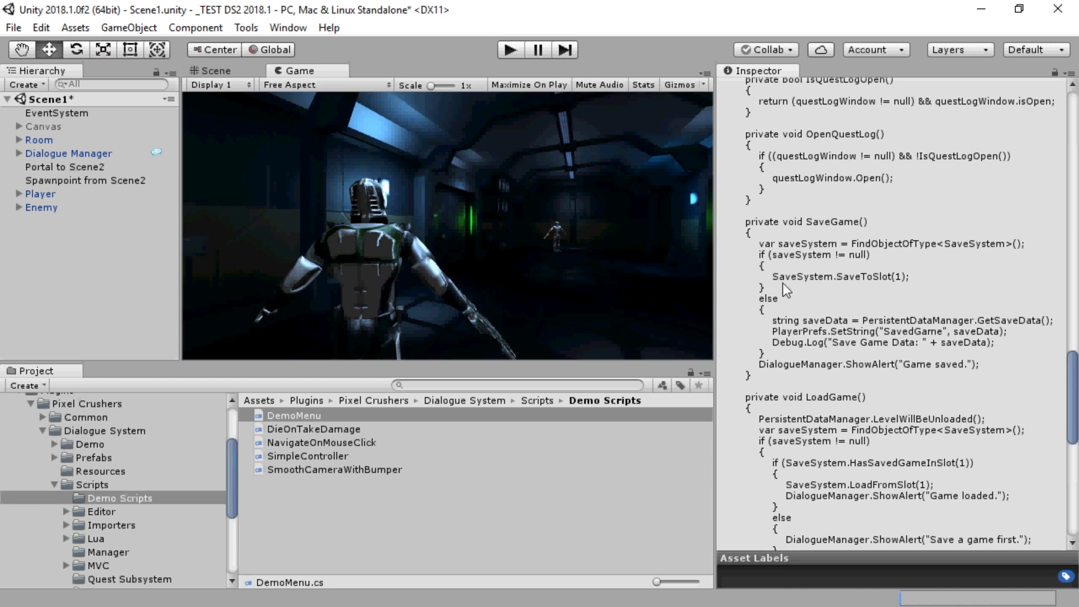
left_click(16, 127)
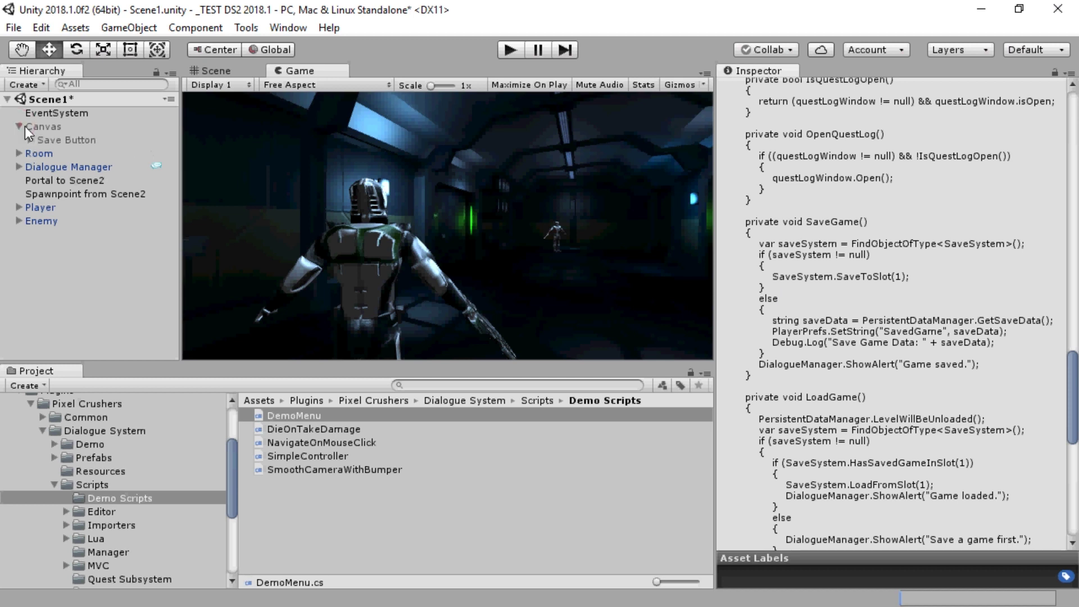
Set the Save Button's On Click event to SaveSystemMethods.SaveSlot with slot 0.
left_click(67, 139)
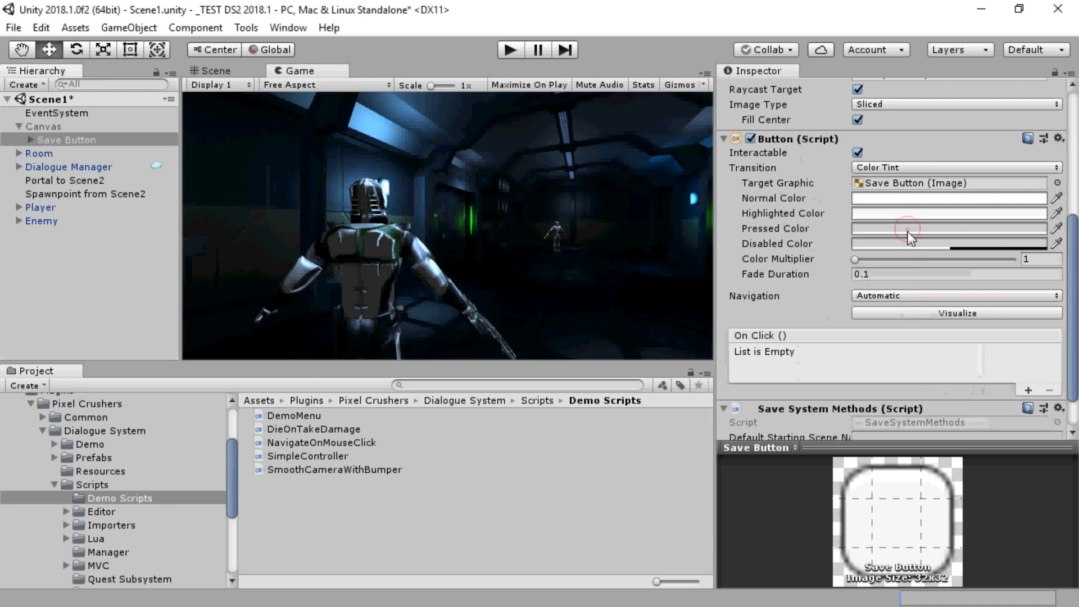
scroll("down", 3)
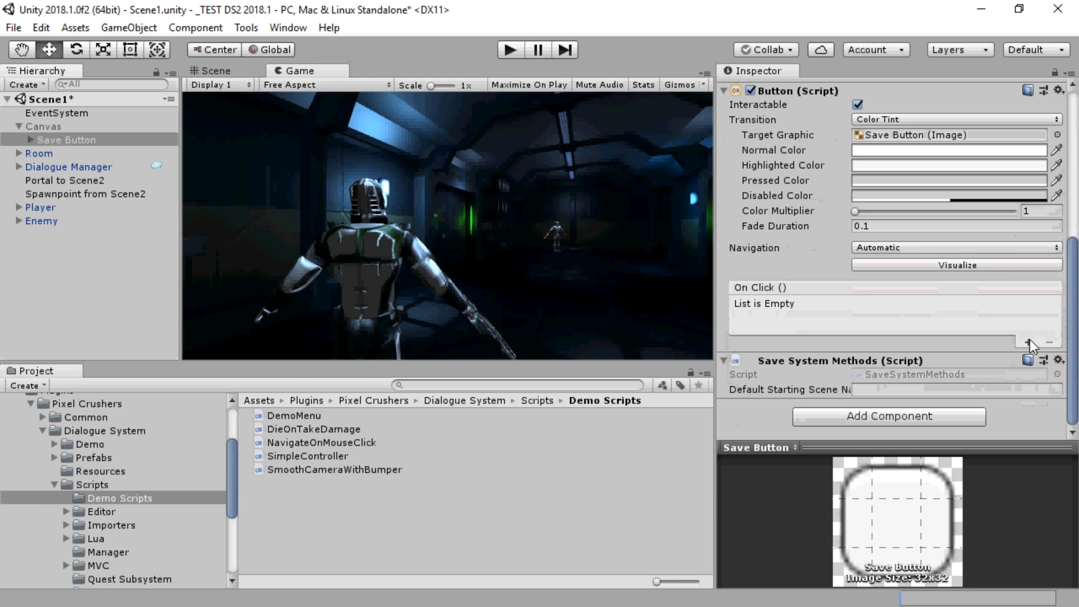
left_click(1030, 338)
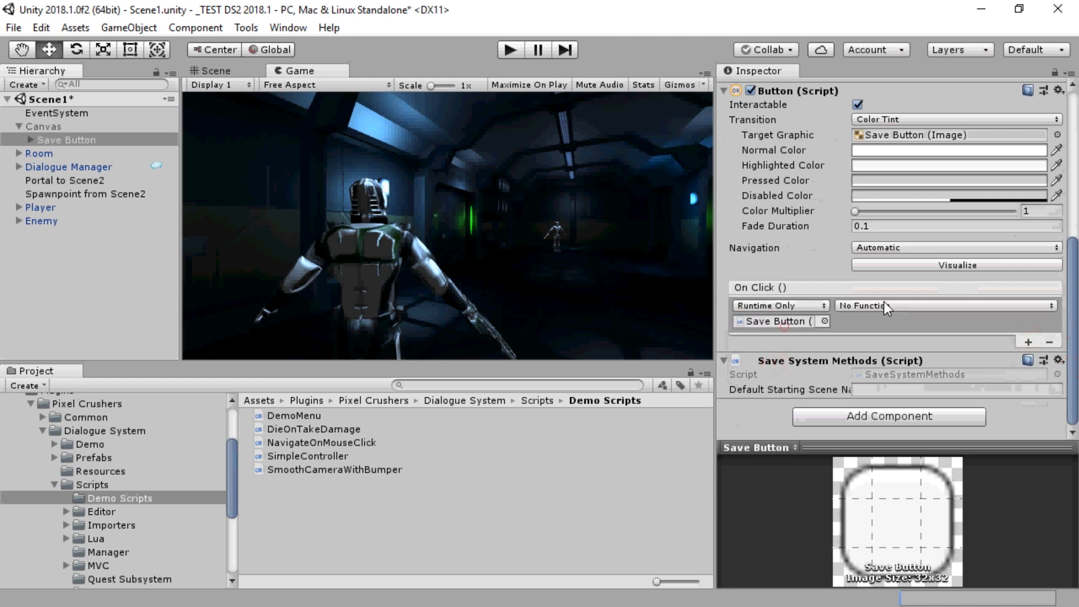
left_click(949, 306)
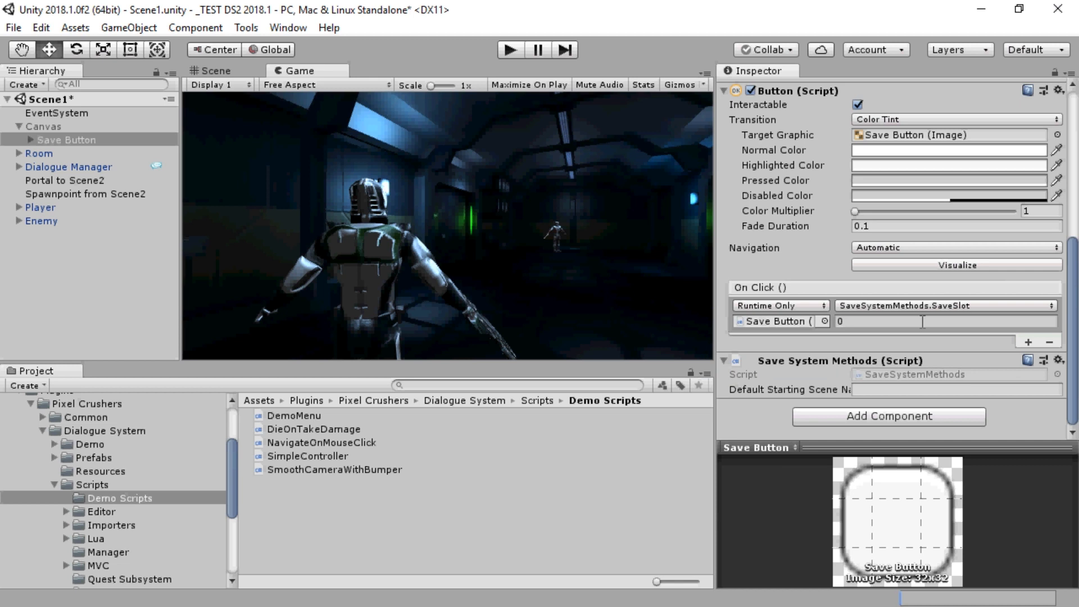
left_click(15, 127)
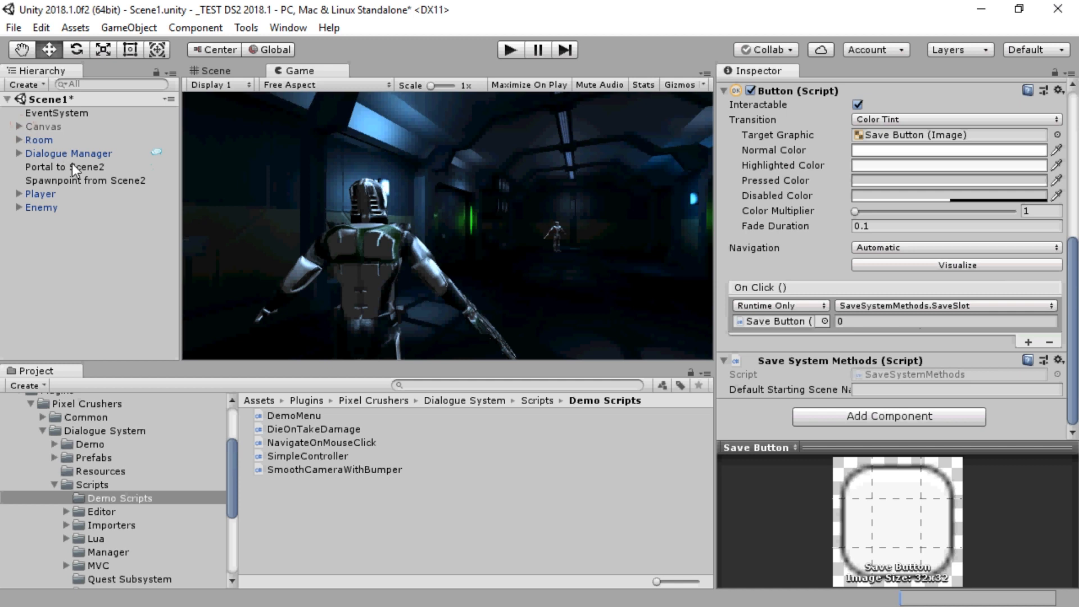
left_click(61, 166)
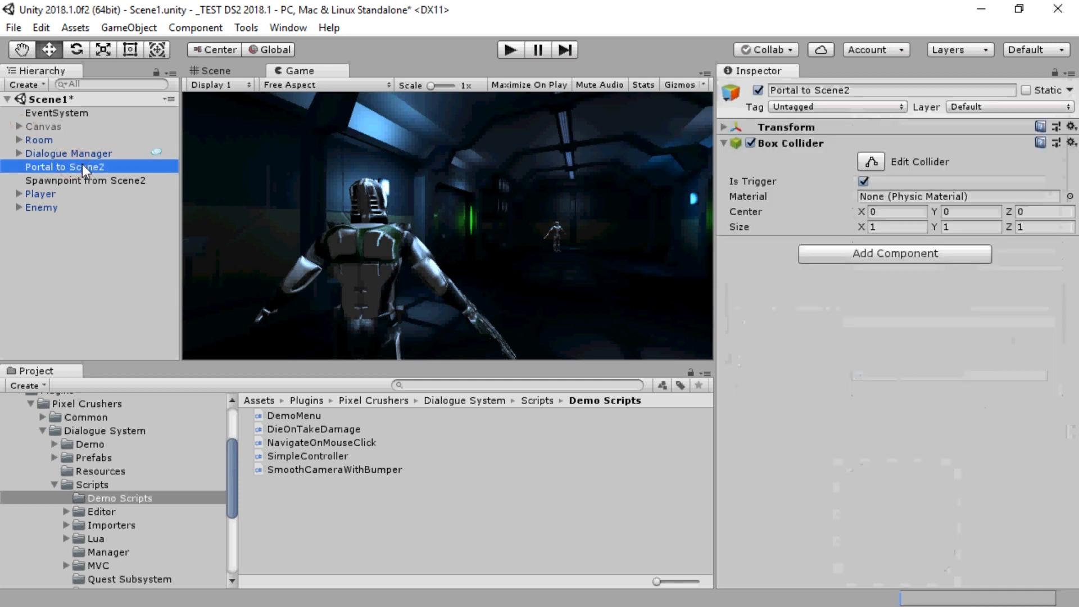
Add a Scene Portal to Portal to Scene2 with Destination Scene Name Scene2.
left_click(216, 70)
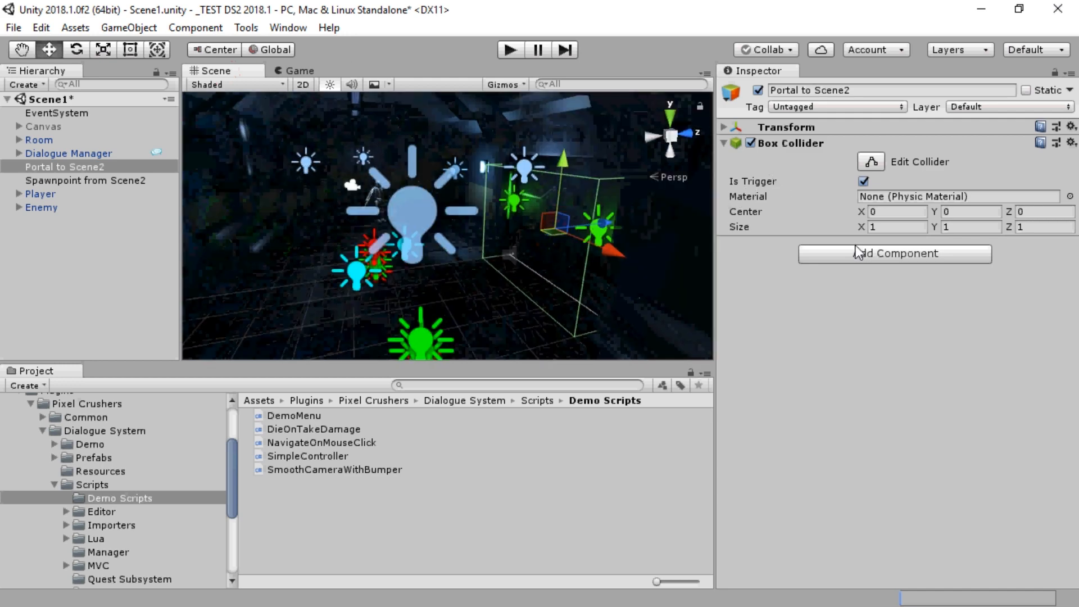
type("save")
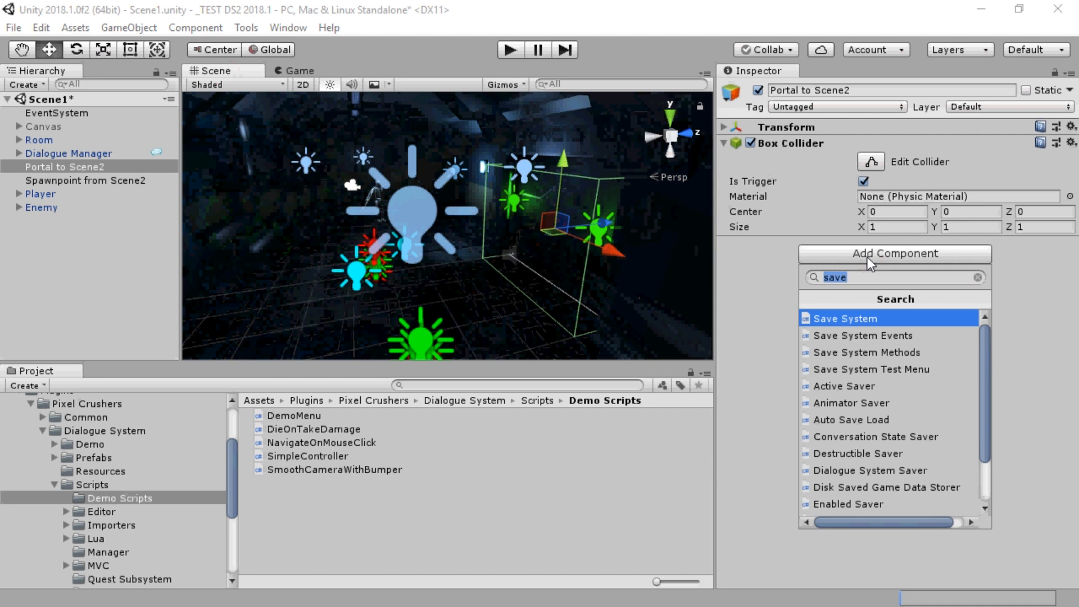
type("portal")
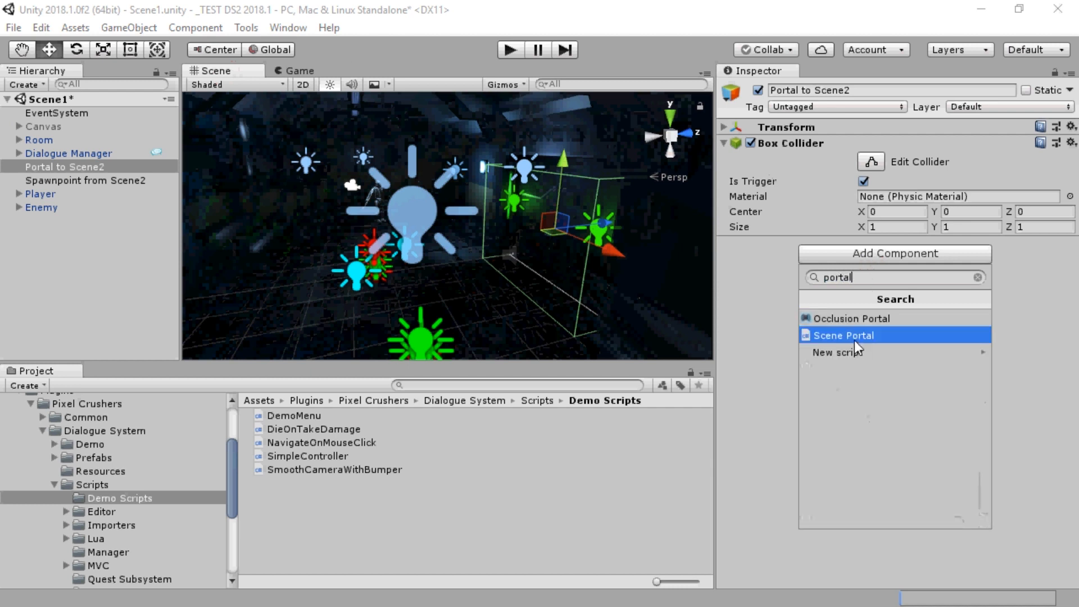
left_click(844, 335)
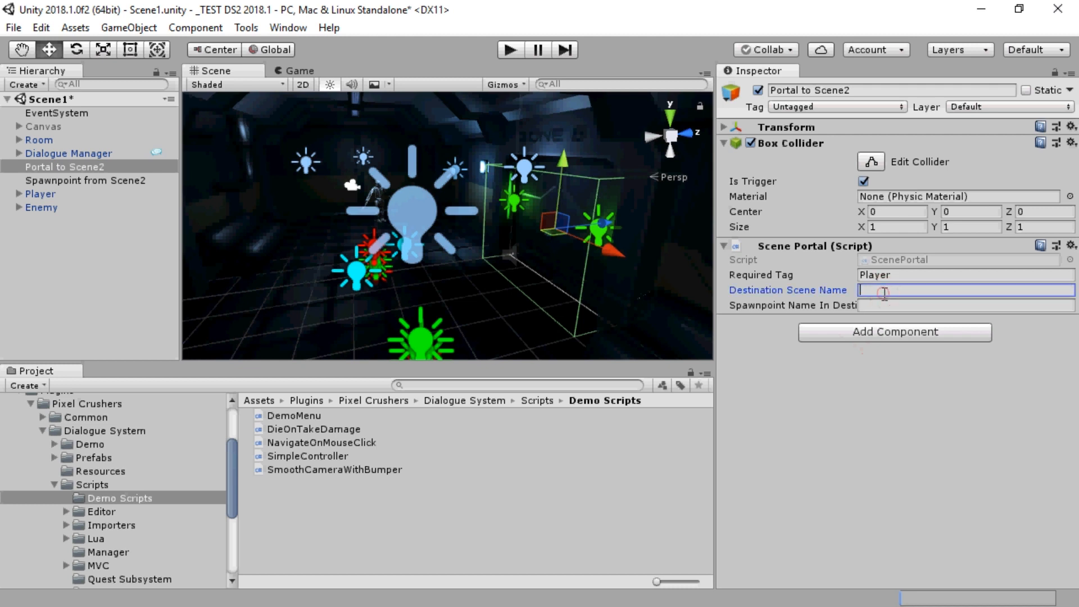
type("Scene2")
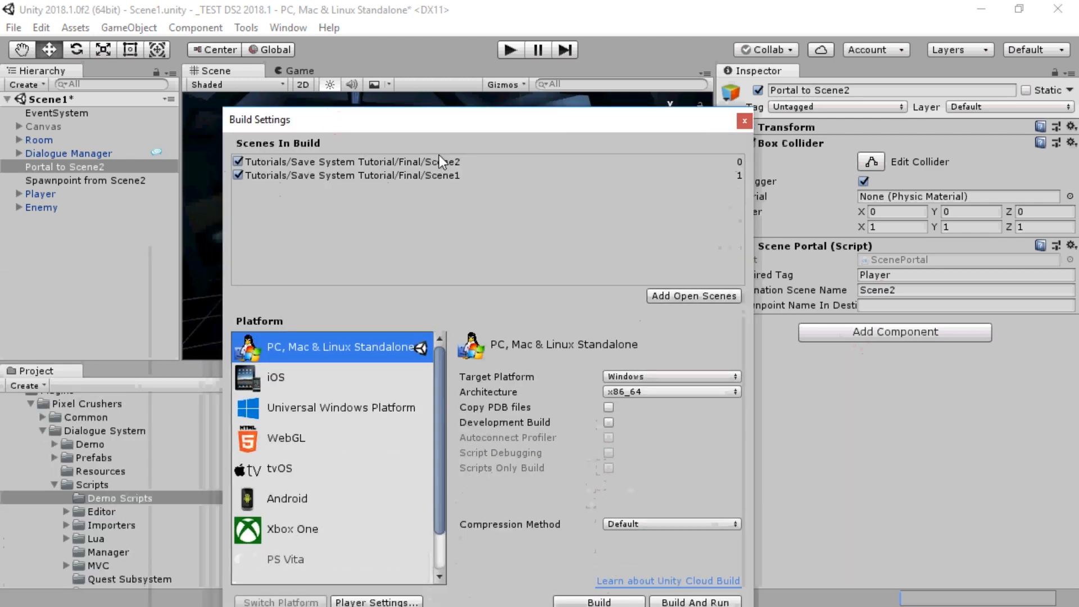
Set the portal's Spawnpoint Name In Destination to 'Spawnpoint from Scene1'.
left_click(740, 121)
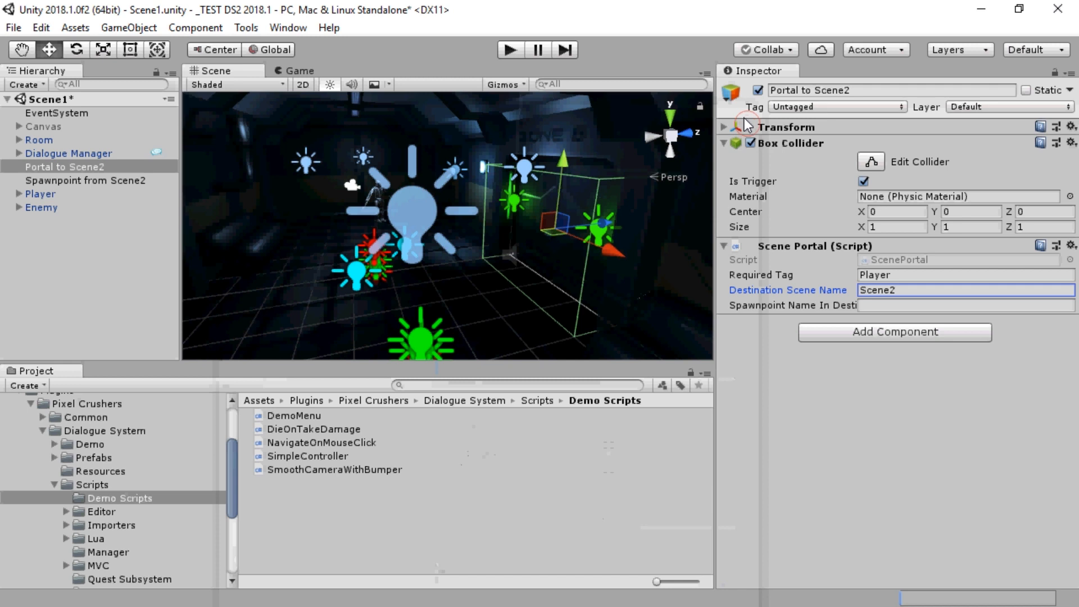
left_click(964, 306)
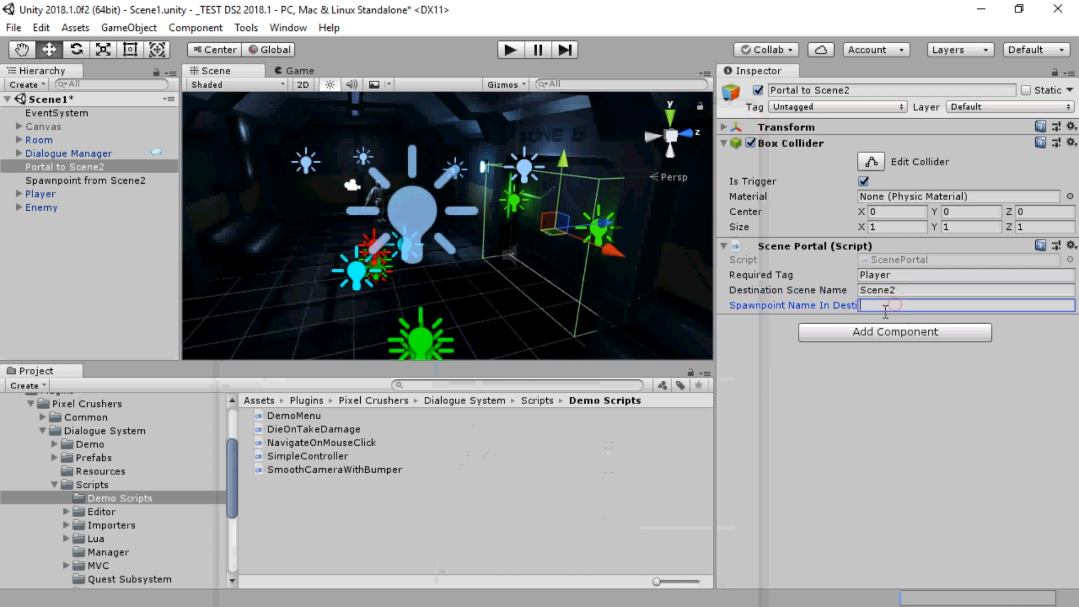
type("Spawnpoint from Scene1")
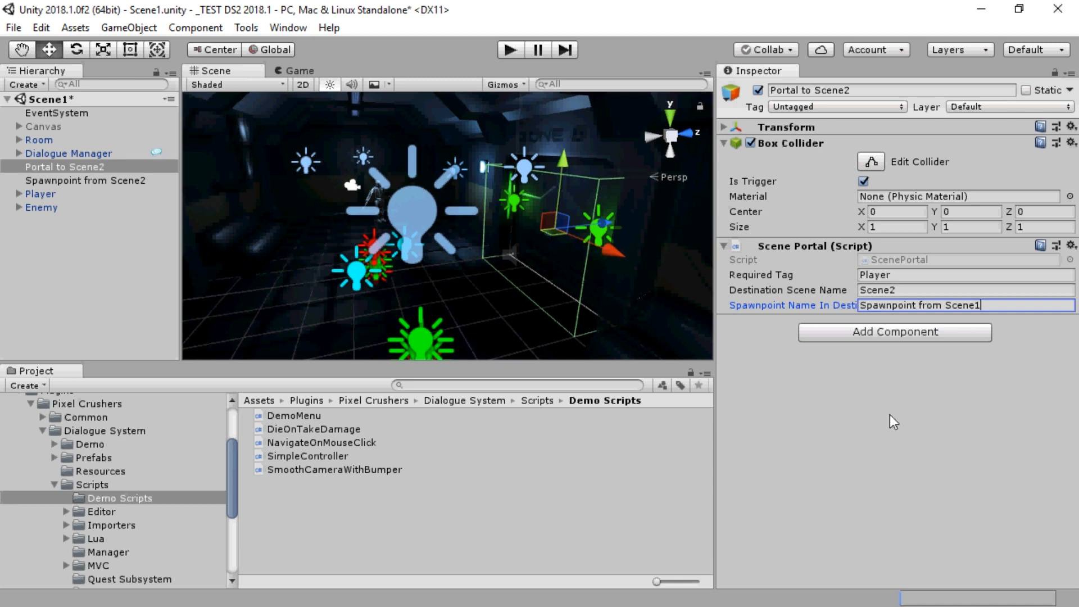
mouse_move(877, 464)
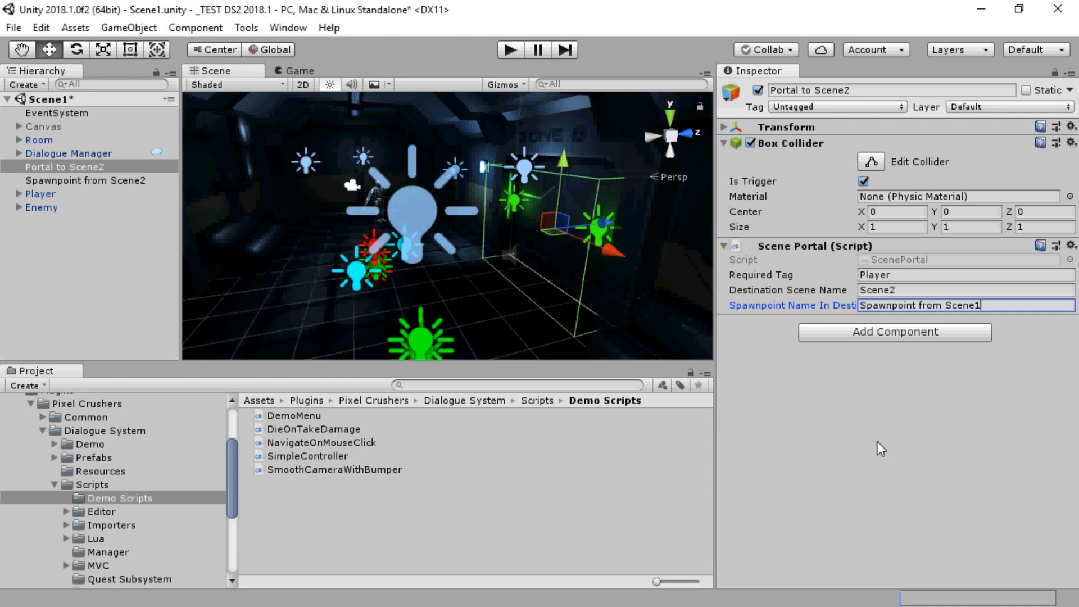
mouse_move(159, 131)
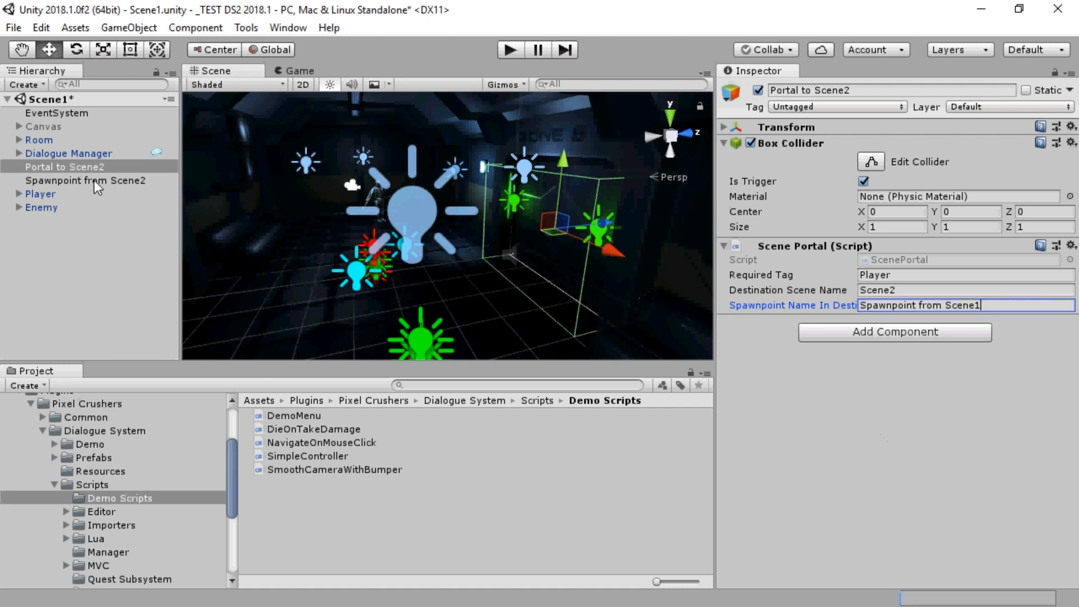
left_click(81, 180)
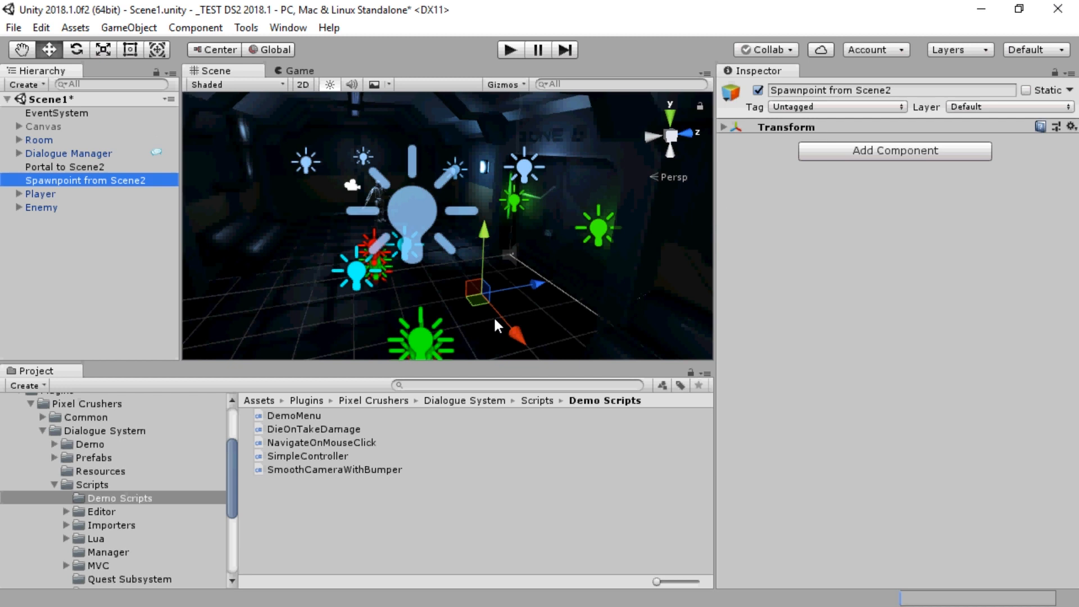
mouse_move(446, 328)
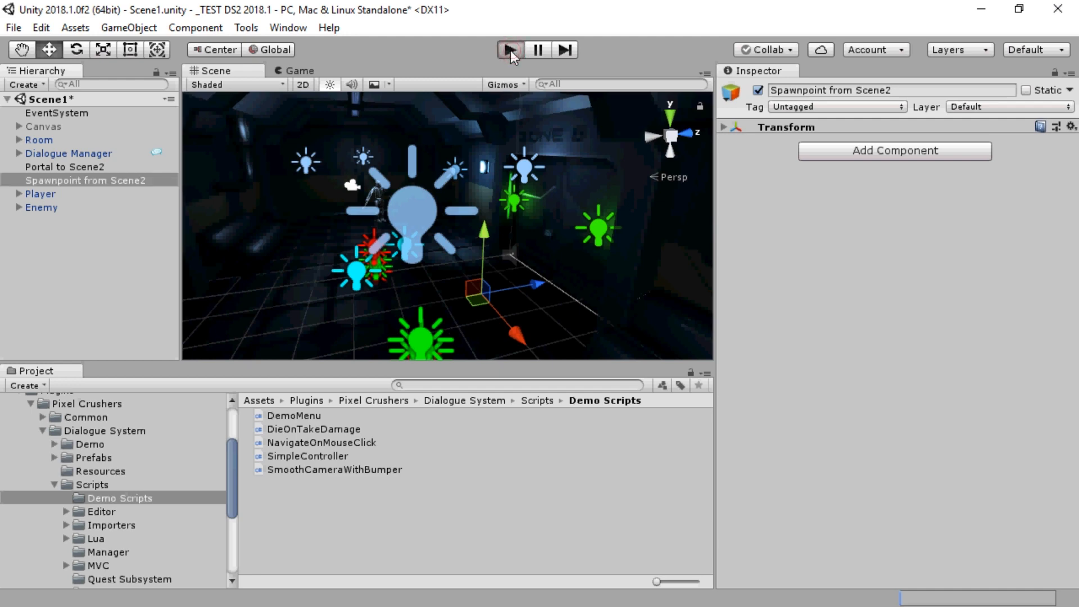
left_click(508, 49)
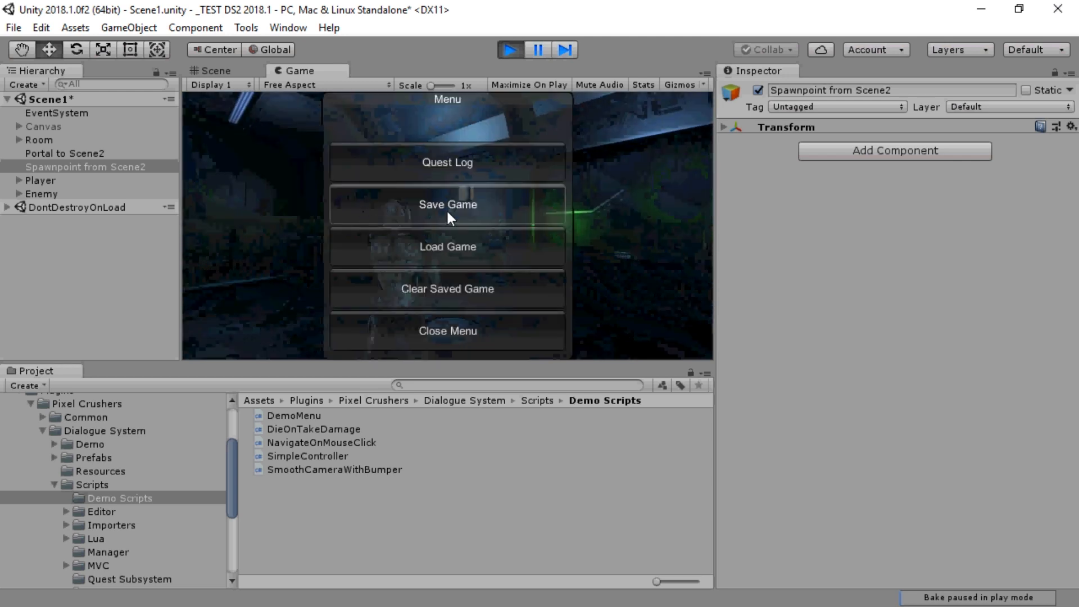
left_click(447, 203)
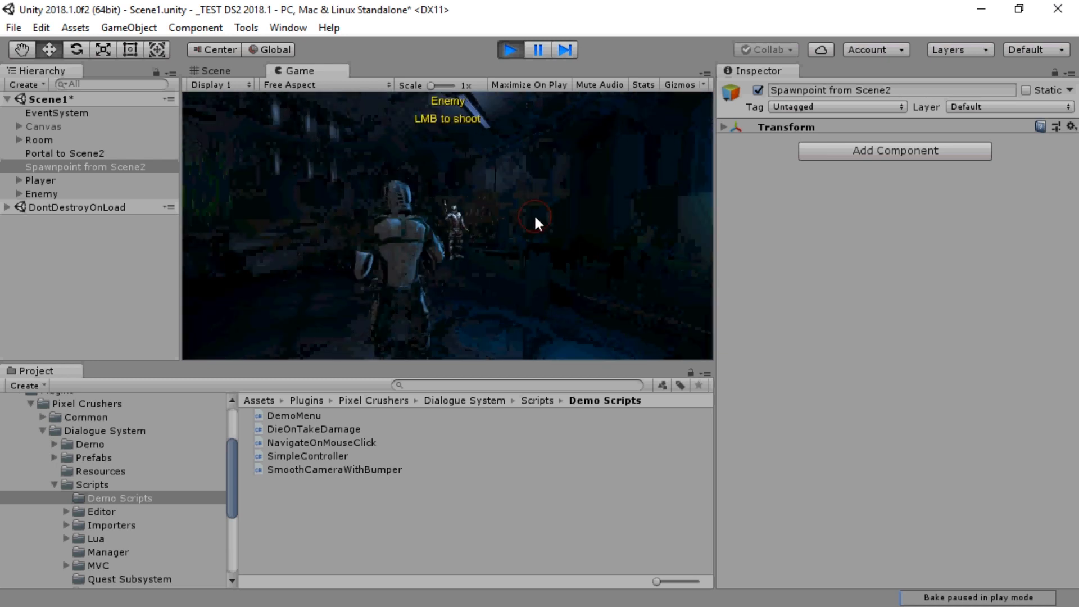
left_click(536, 216)
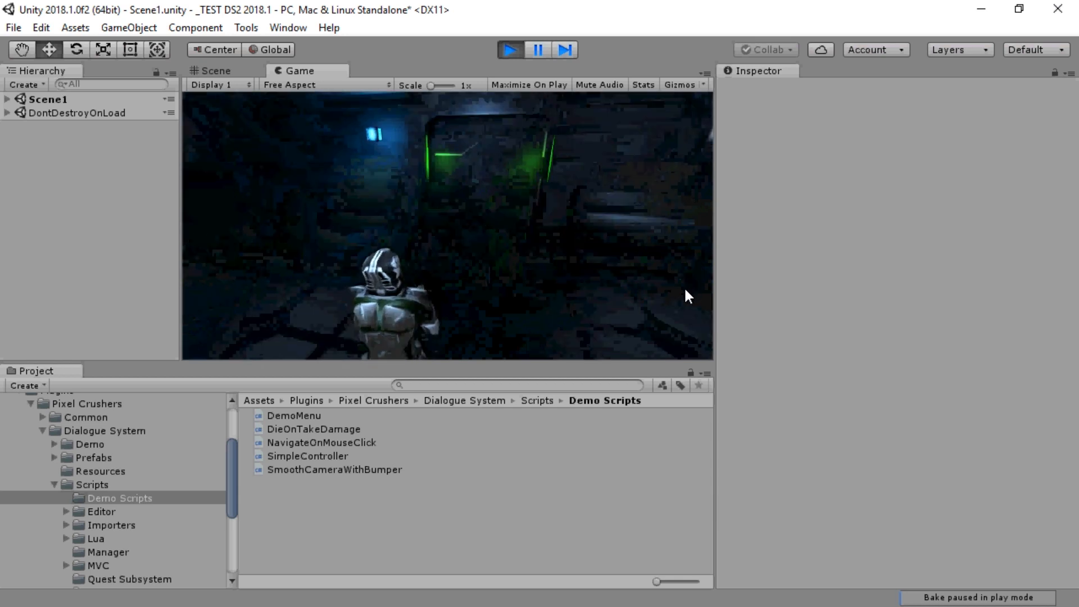
left_click(510, 64)
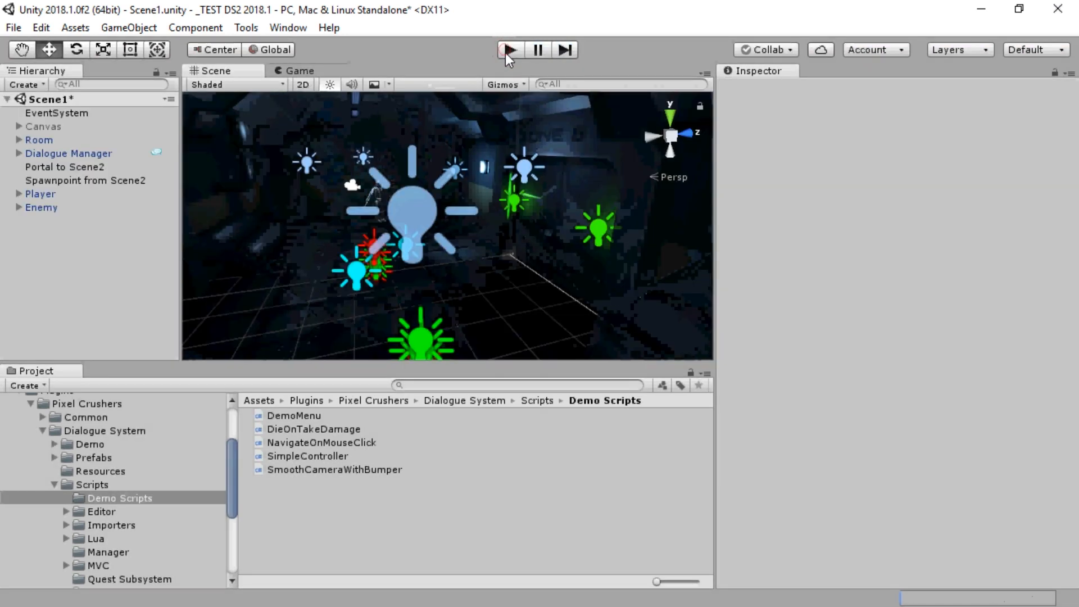
Add a Standard Scene Transition Manager using SceneFaderCanvas with triggers Show and Hide, duration 1.
left_click(67, 153)
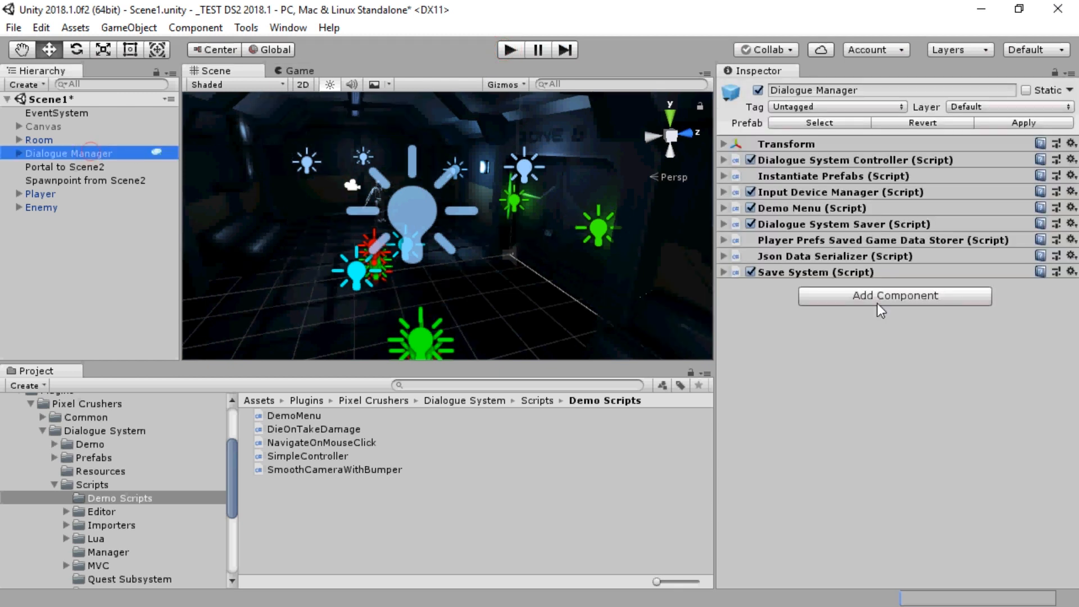
type("transition")
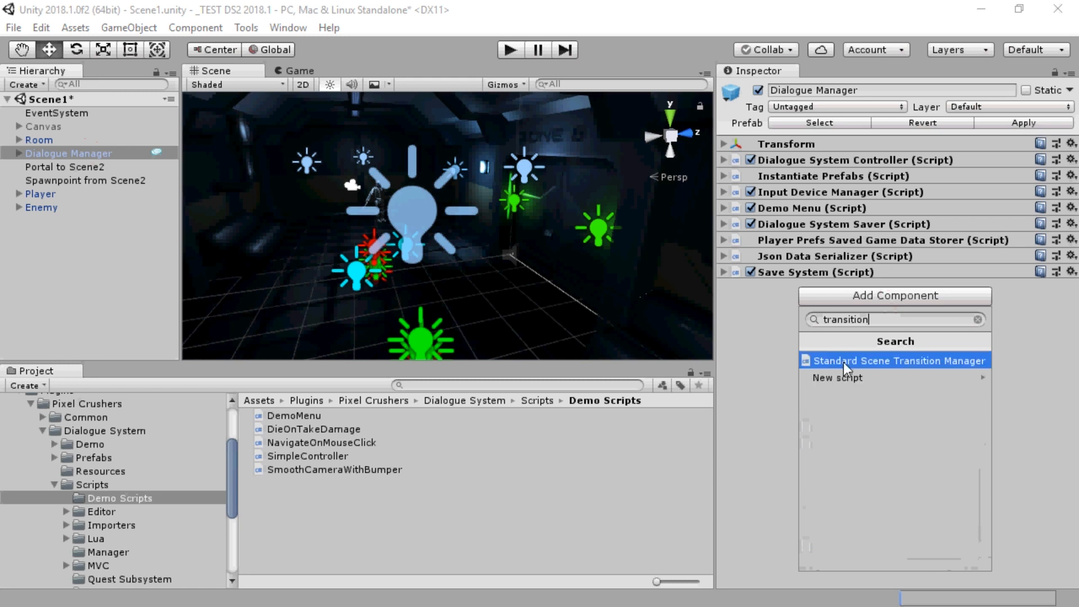
left_click(899, 361)
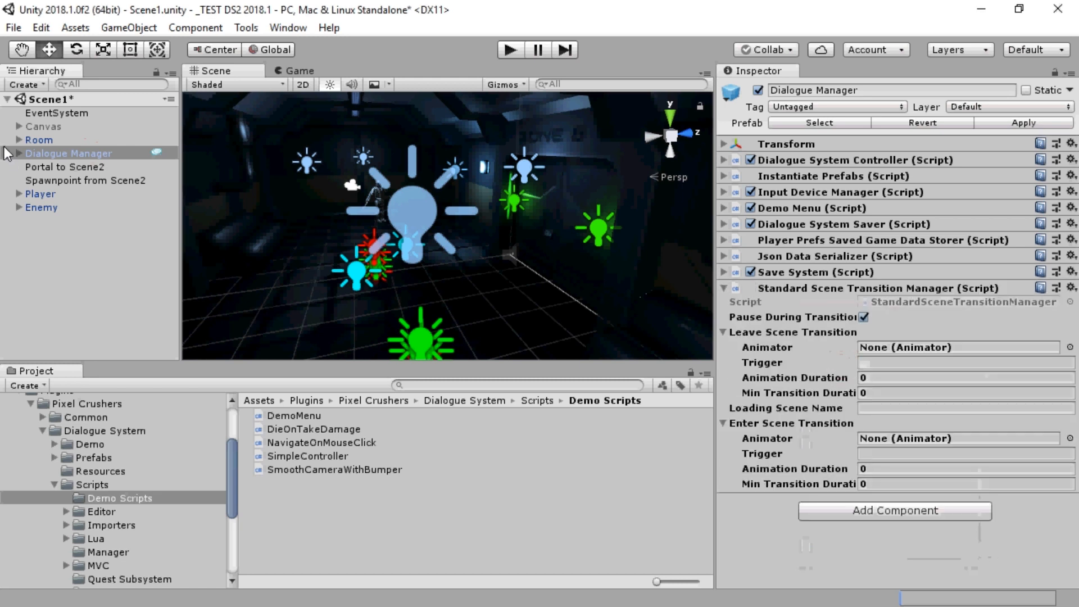
left_click(12, 153)
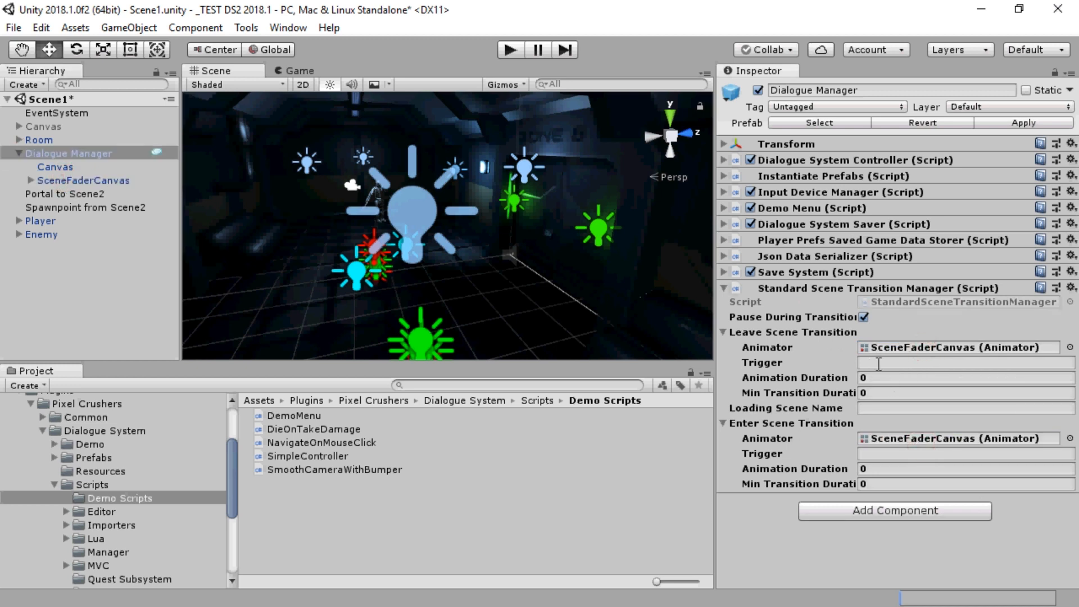
type("Show")
type("1")
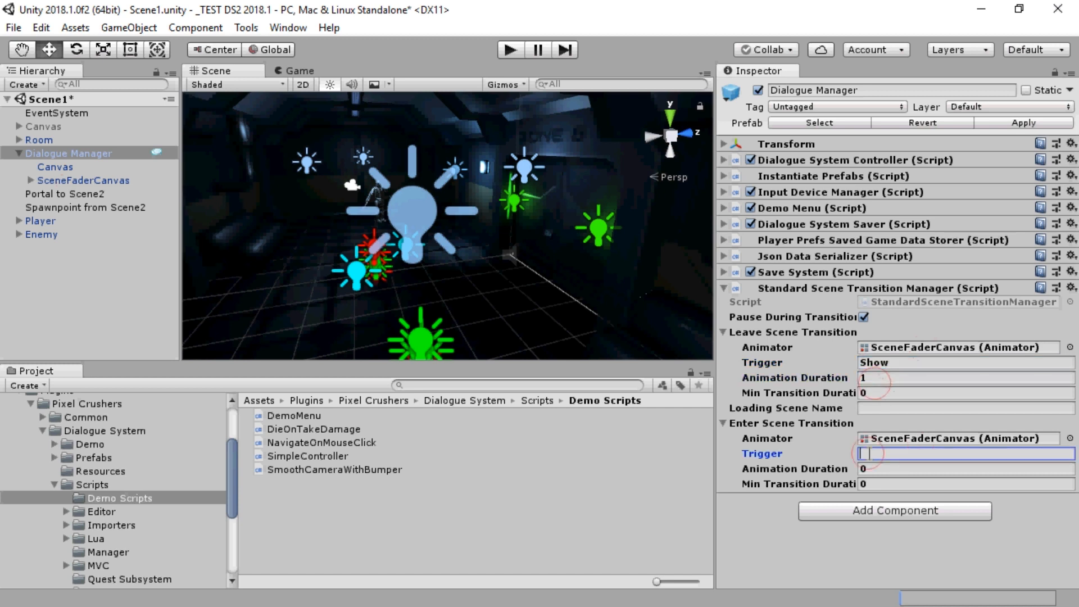
type("Hide")
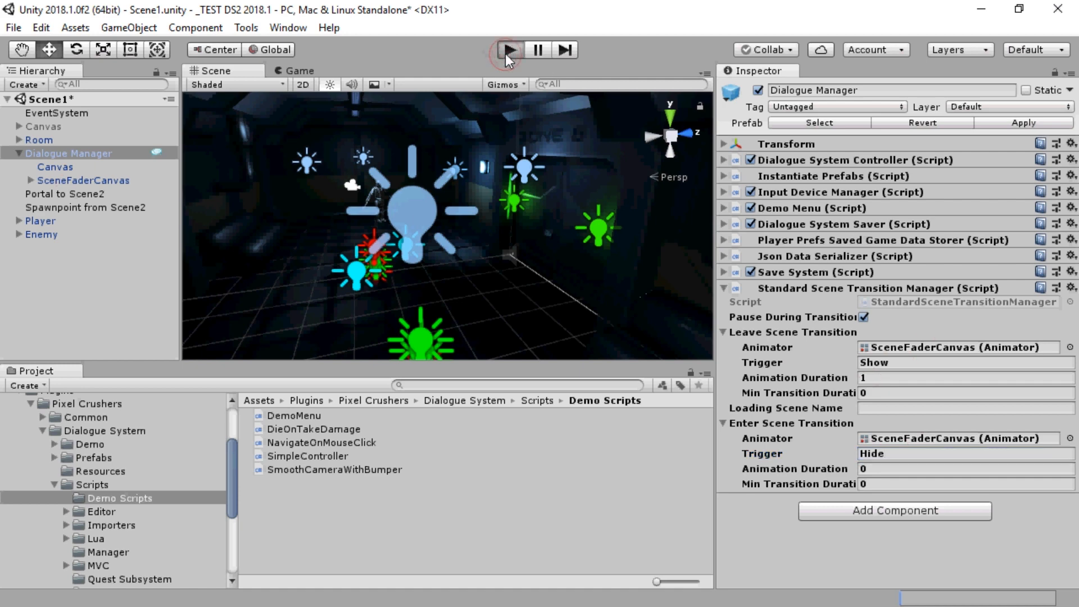
Play the scene and save from the demo menu to see the 'Game saved.' notice.
left_click(510, 50)
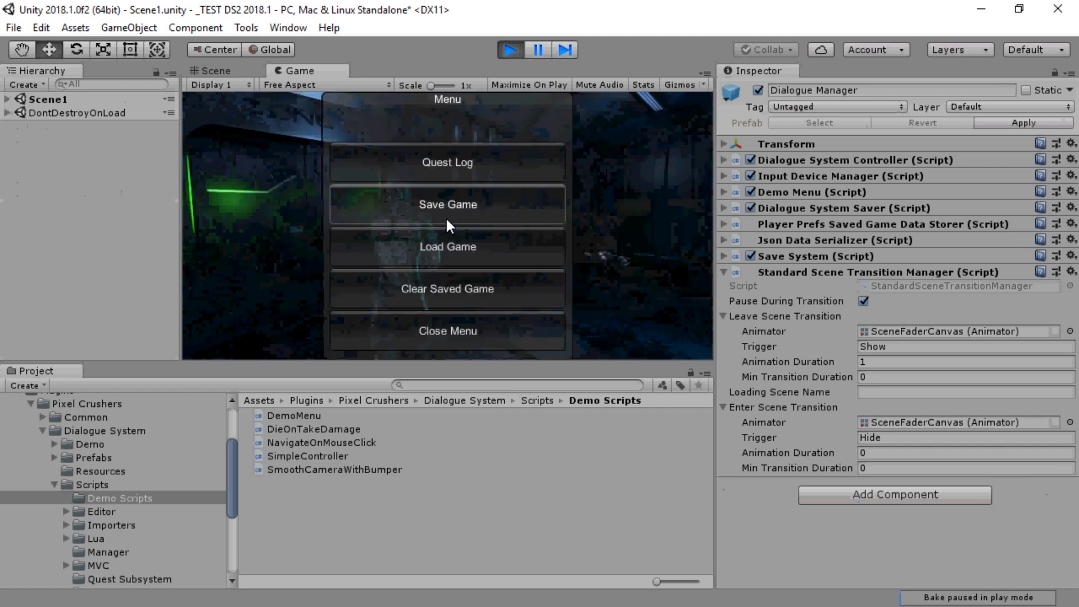
left_click(448, 204)
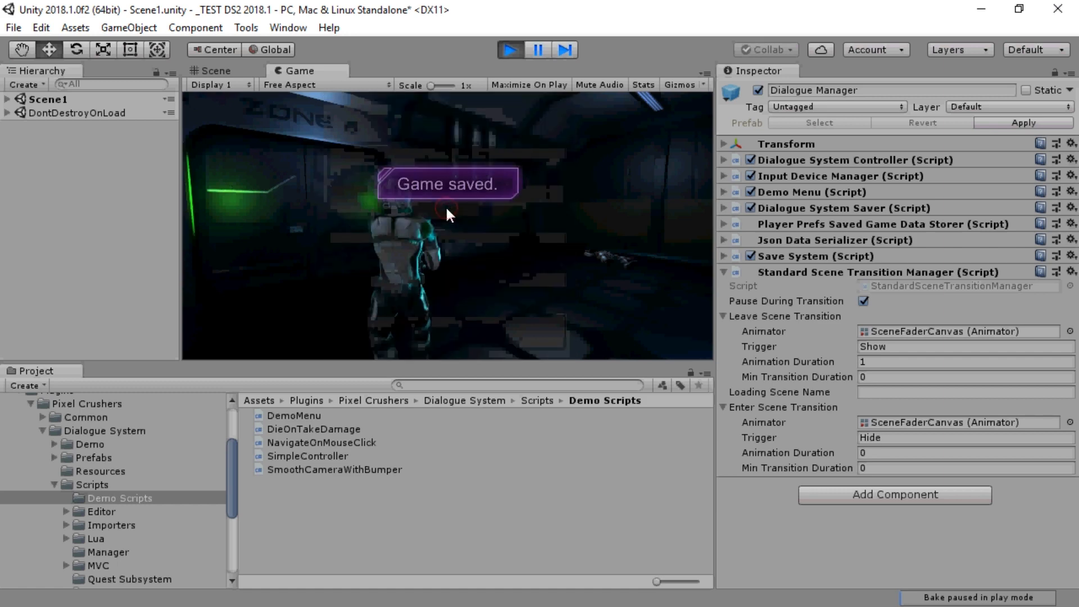